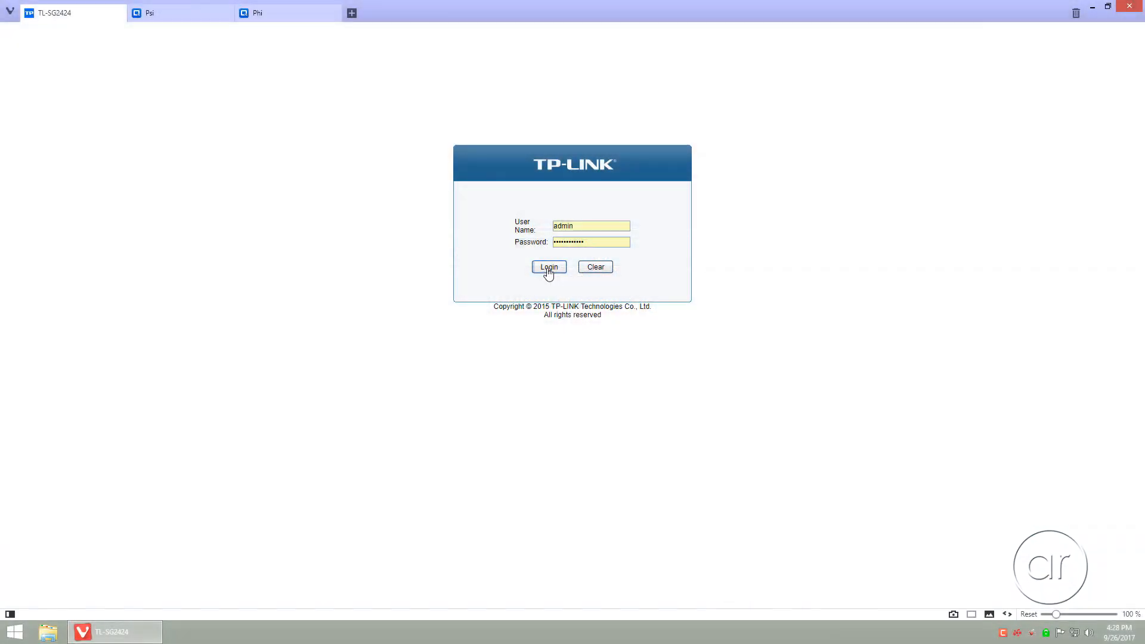
Log in to the TL-SG2424 switch and view its System Summary with port status
left_click(549, 266)
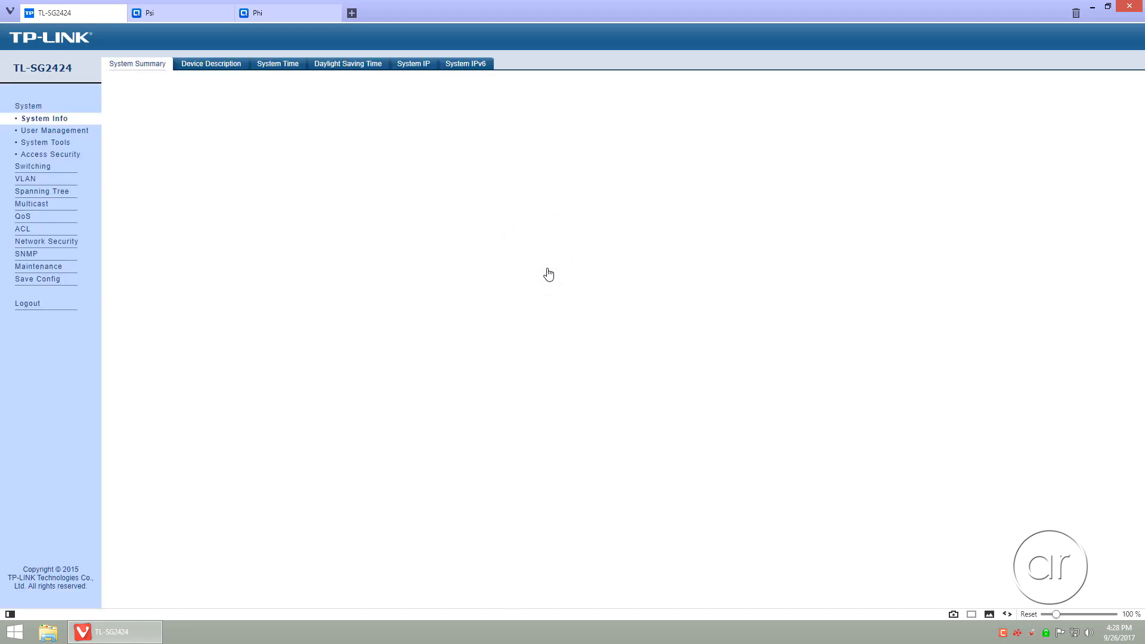
left_click(136, 64)
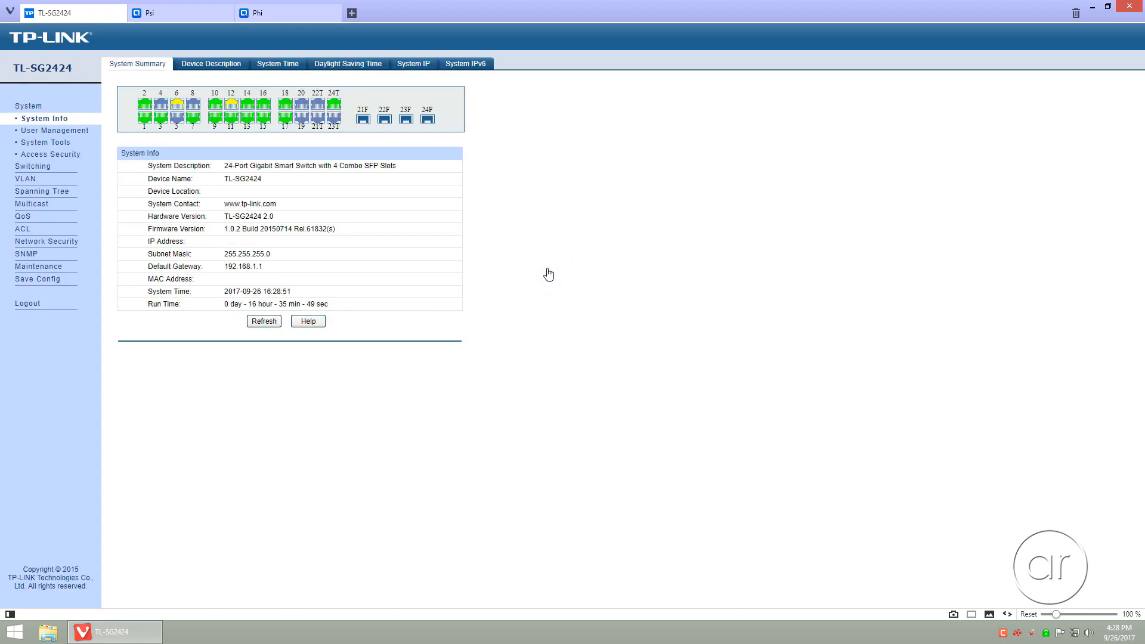
mouse_move(274, 110)
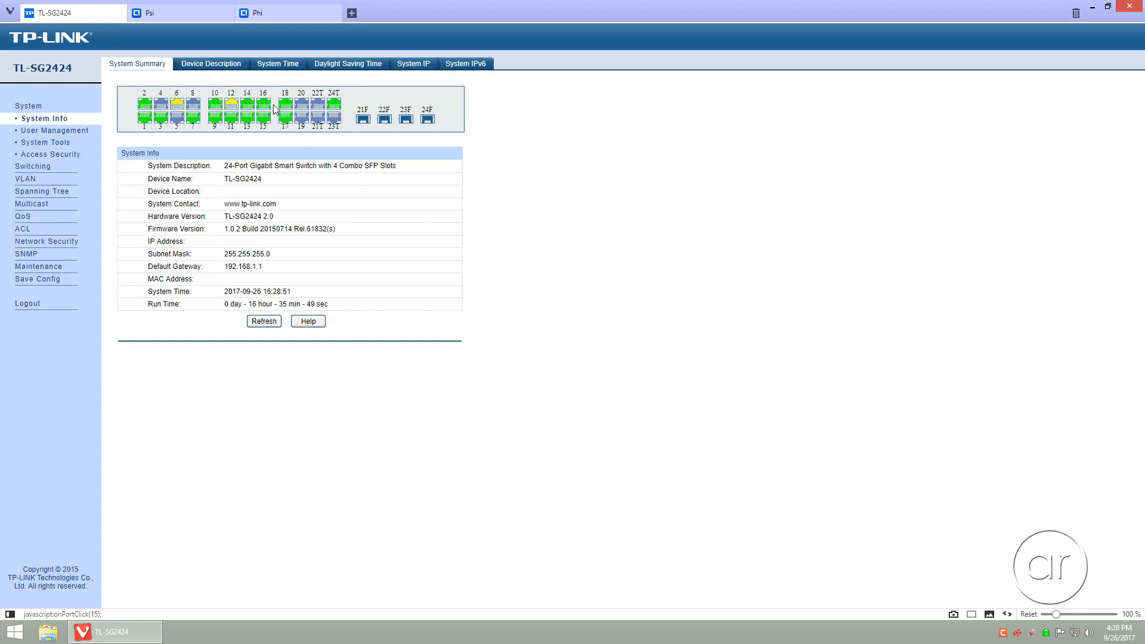
mouse_move(288, 115)
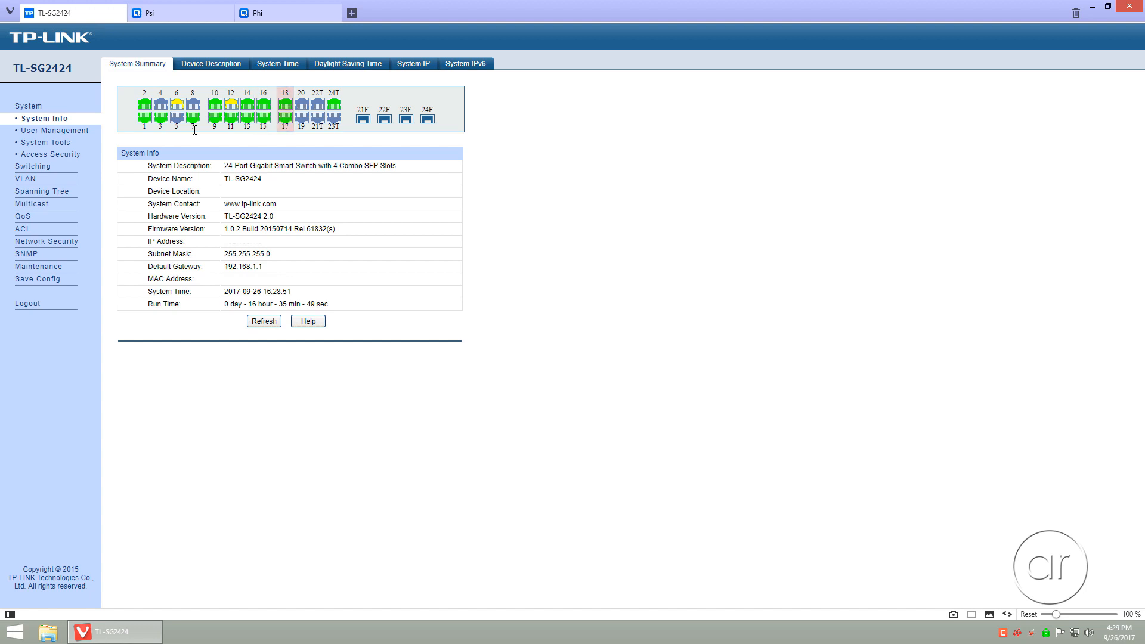
Reach the switch's LACP Config page under Switching > LAG
left_click(29, 130)
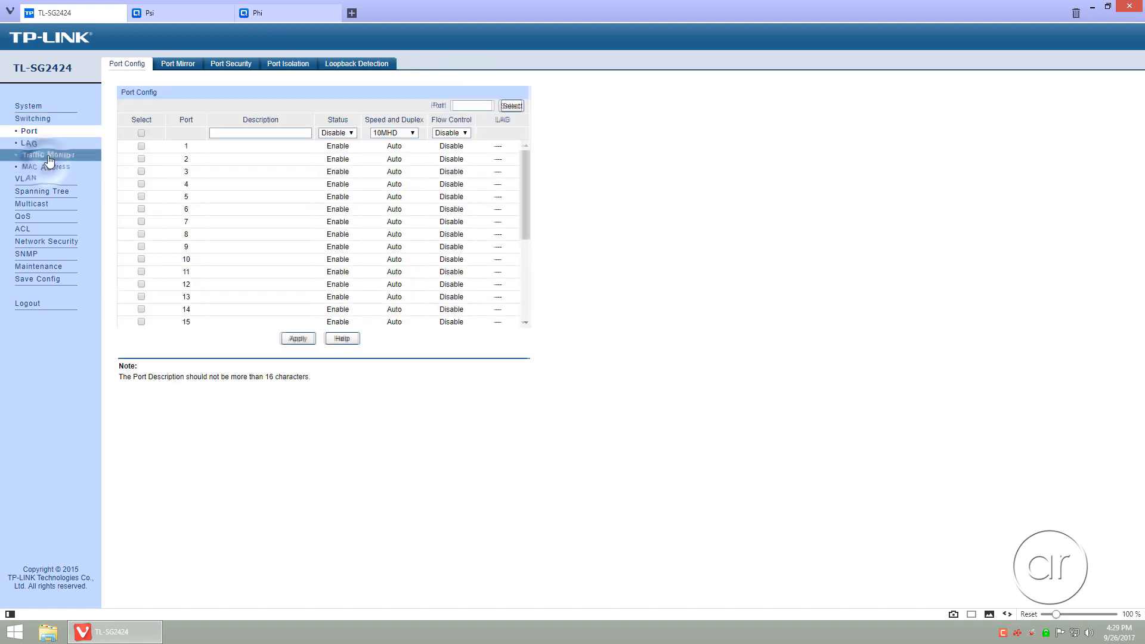
left_click(30, 142)
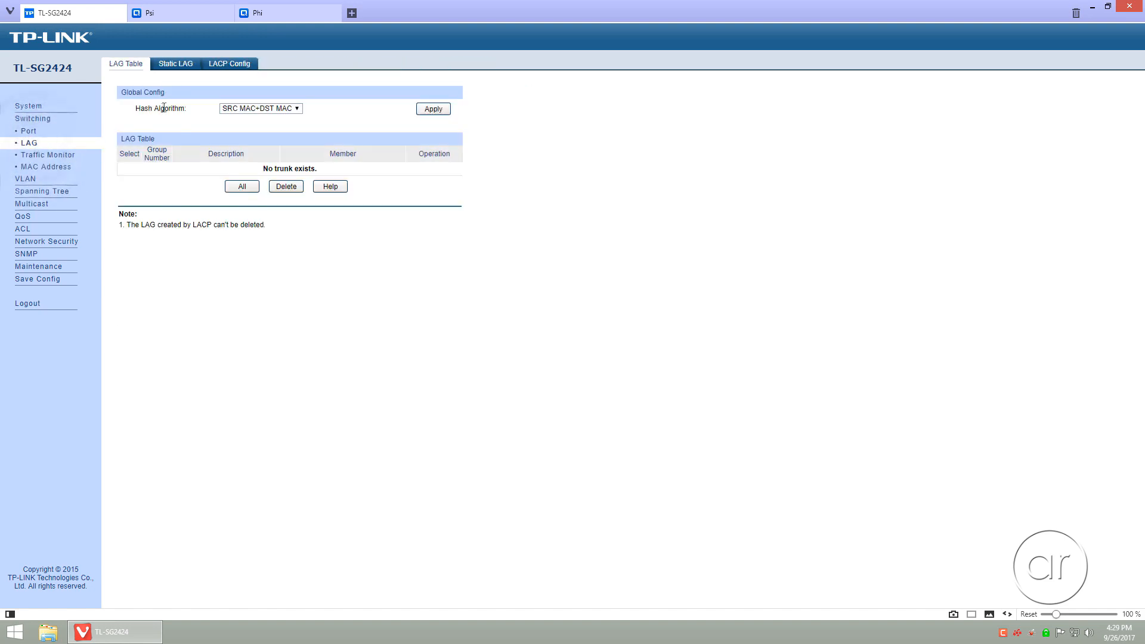
left_click(229, 63)
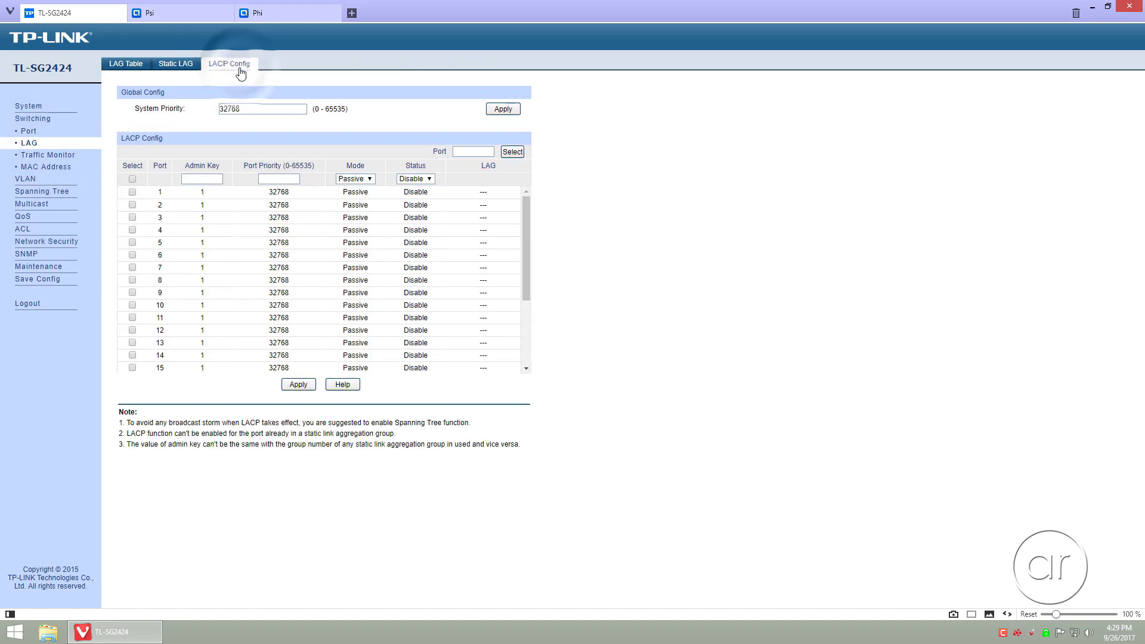
scroll("down", 3)
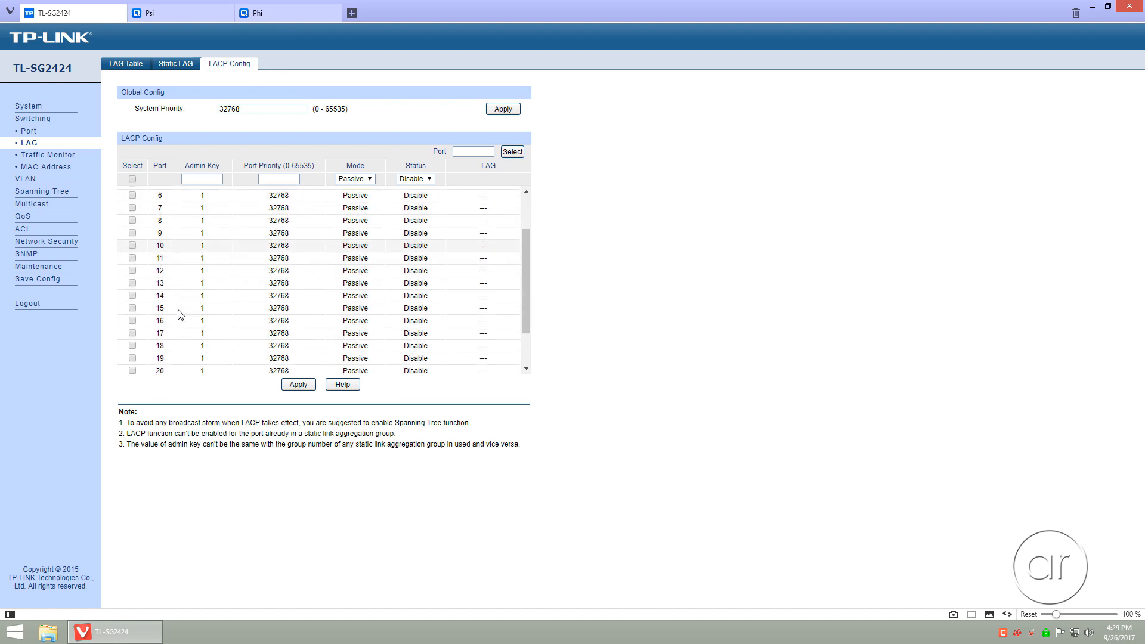
Set ports 15 and 16 to Active, Enable LACP with admin key 1 and apply
left_click(133, 308)
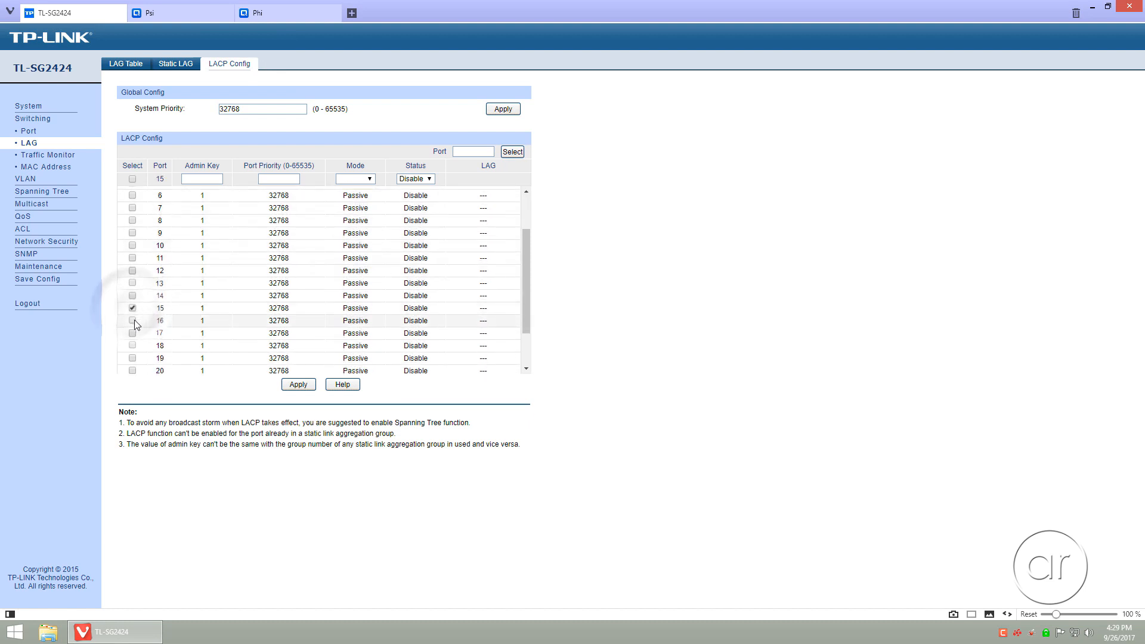
left_click(132, 320)
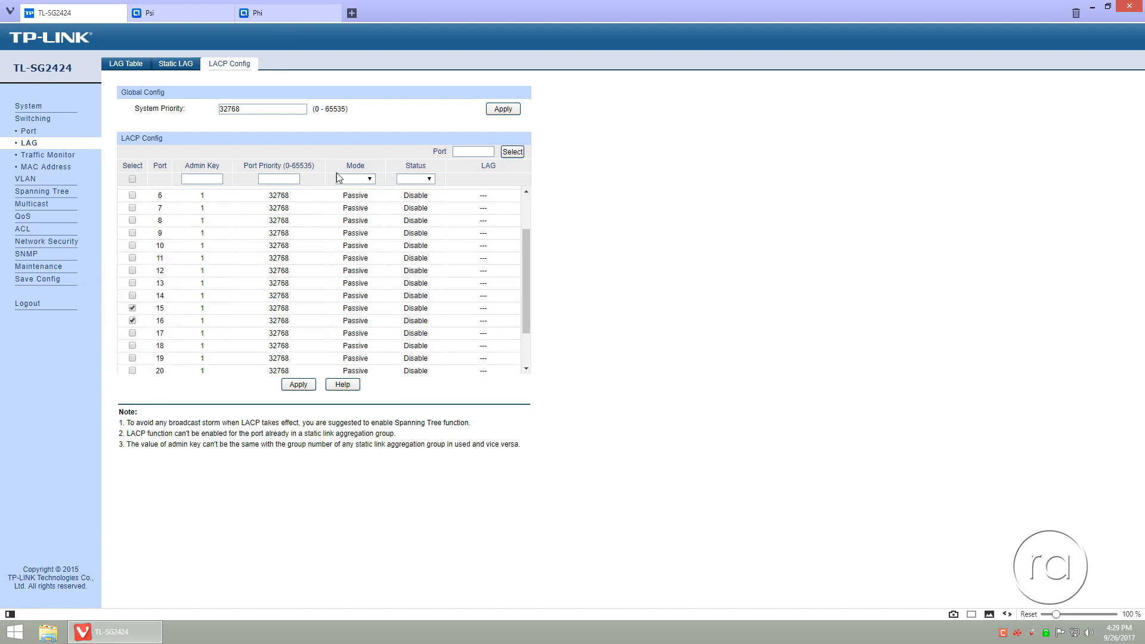
left_click(355, 178)
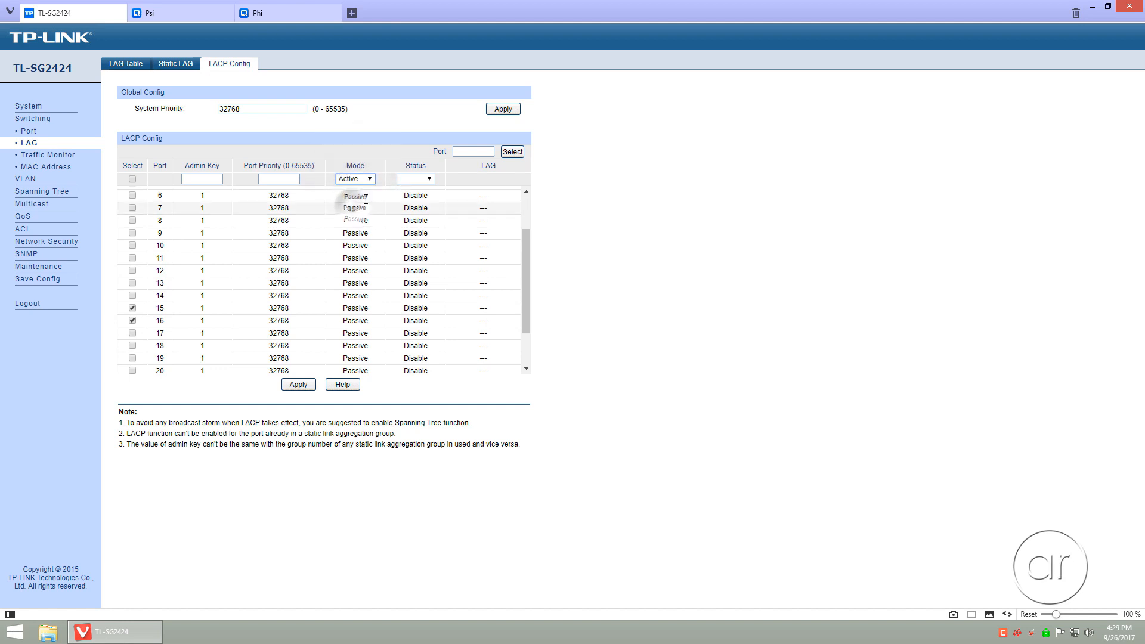
left_click(415, 179)
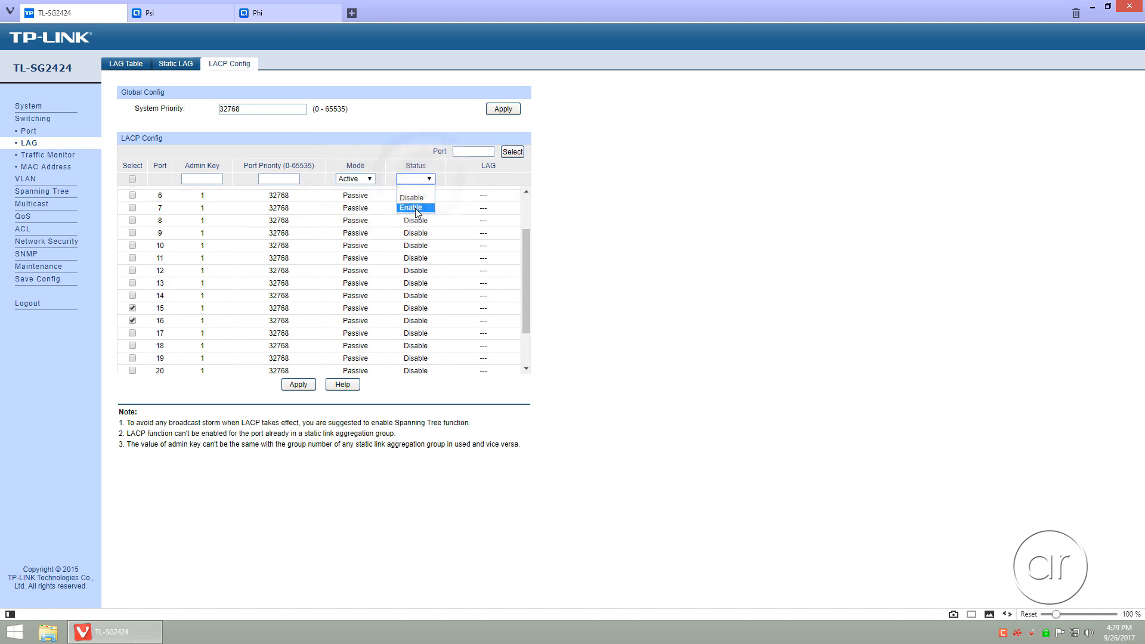
left_click(411, 208)
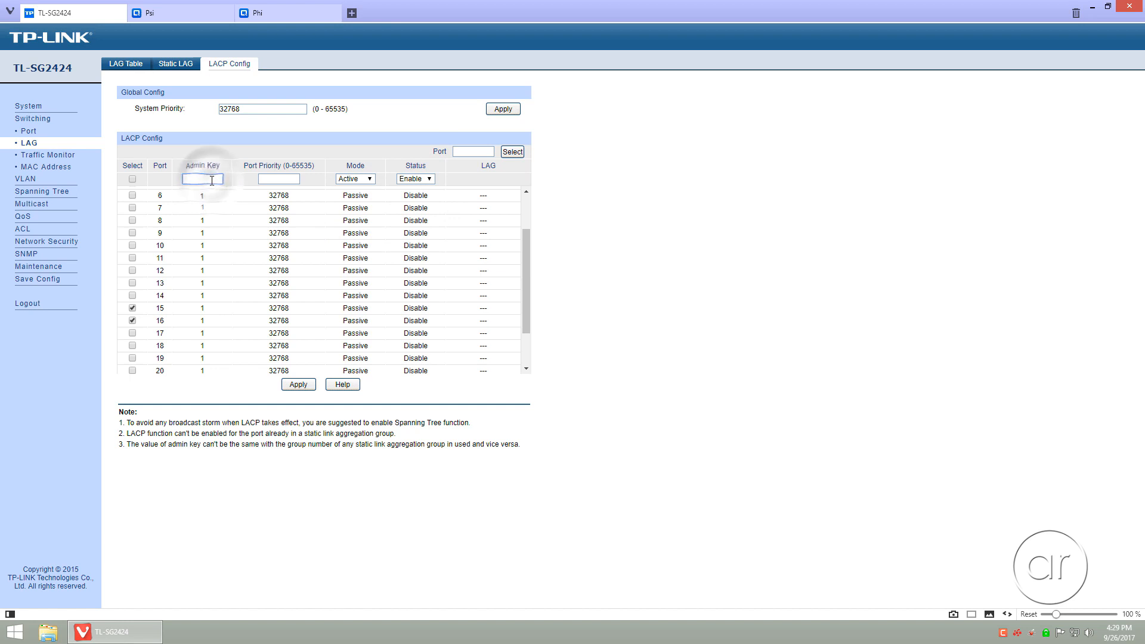
type("1")
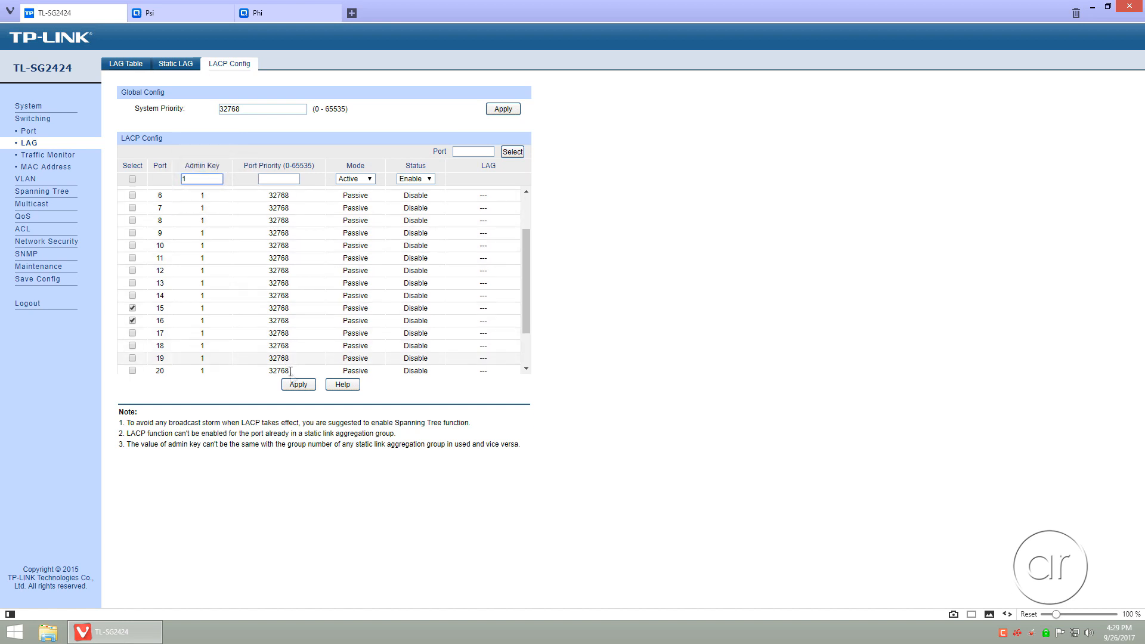
left_click(298, 384)
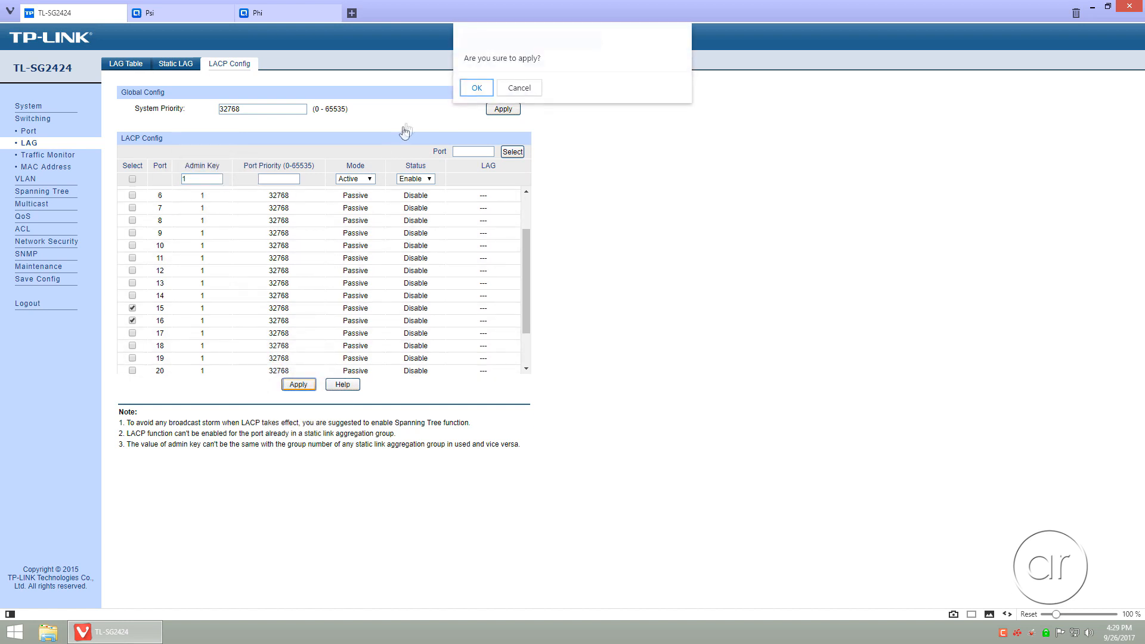
Confirm the change, then set ports 17 and 18 to Active, Enable LACP with admin key 2 and apply
left_click(476, 87)
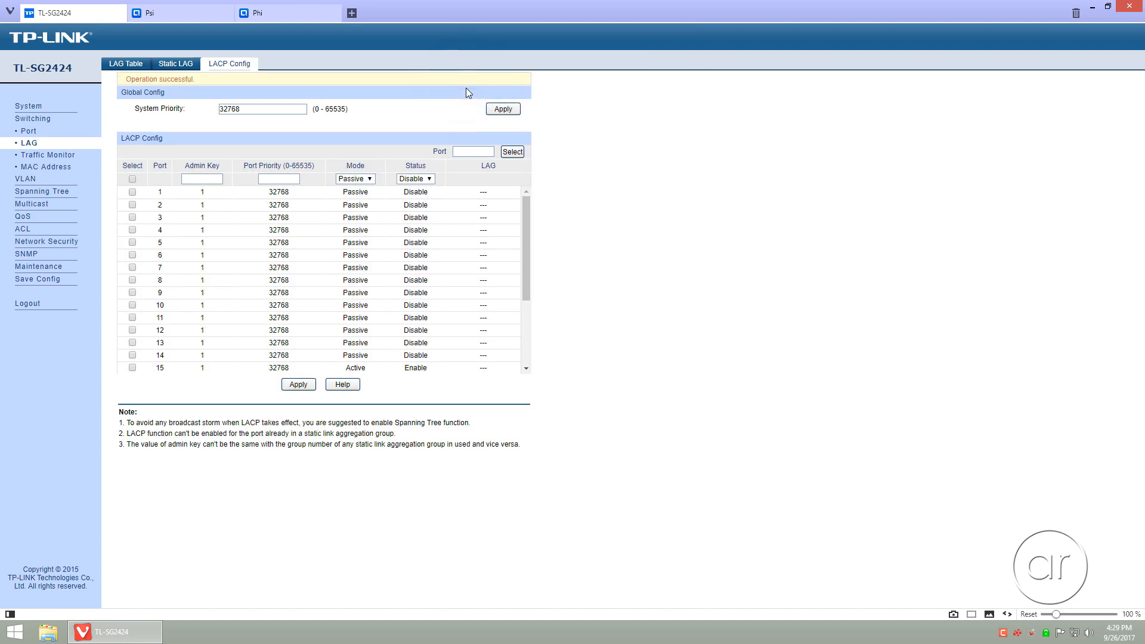
mouse_move(193, 325)
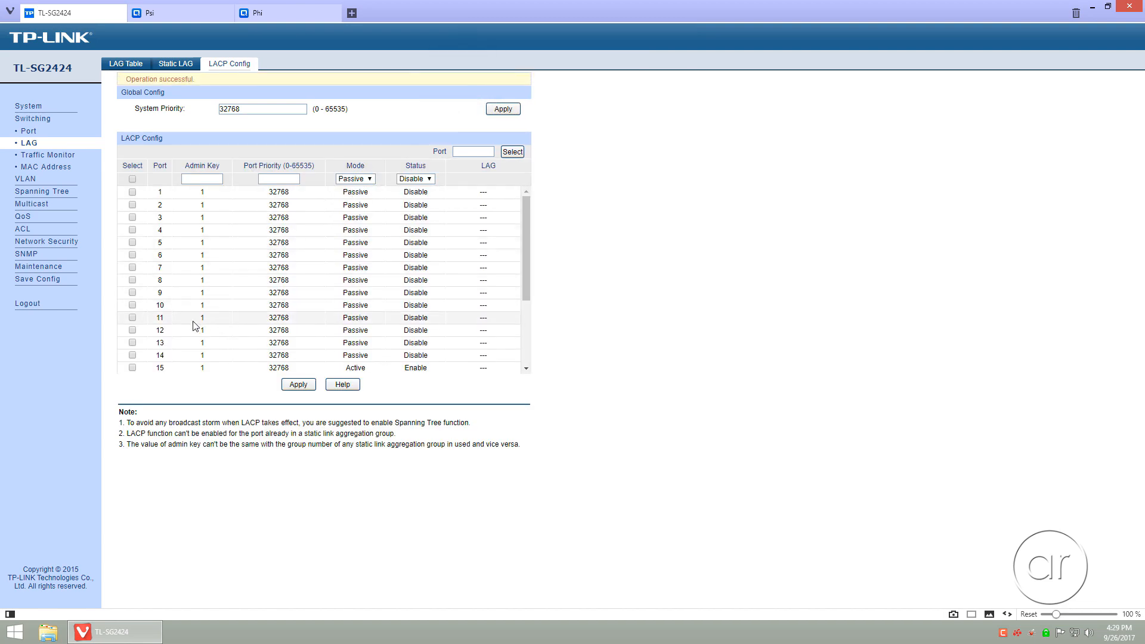
scroll("down", 3)
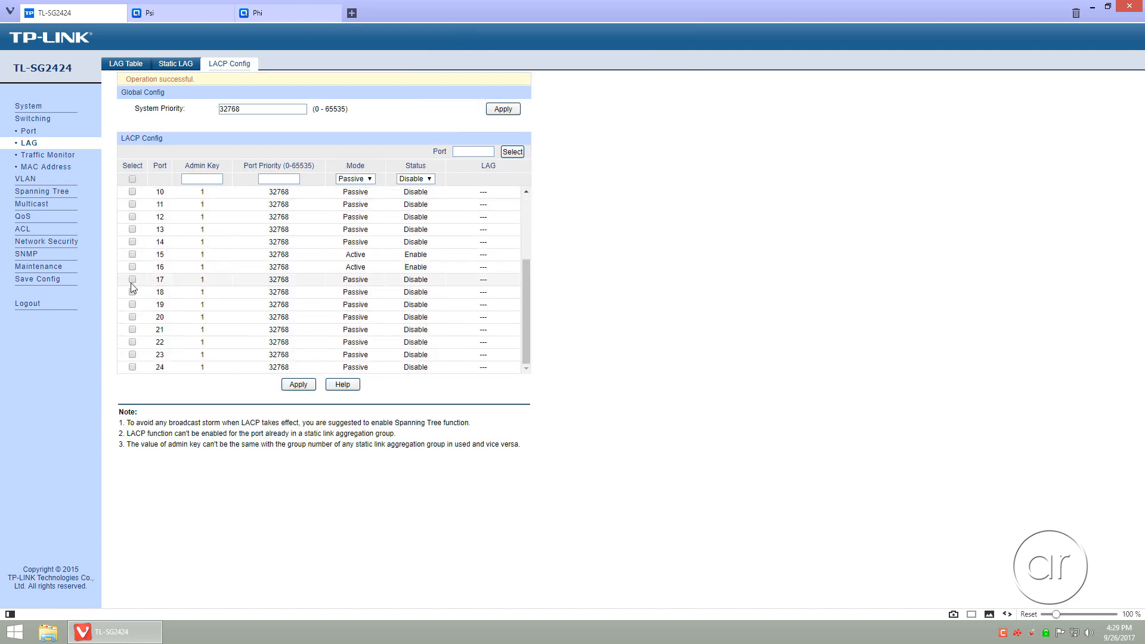
left_click(133, 279)
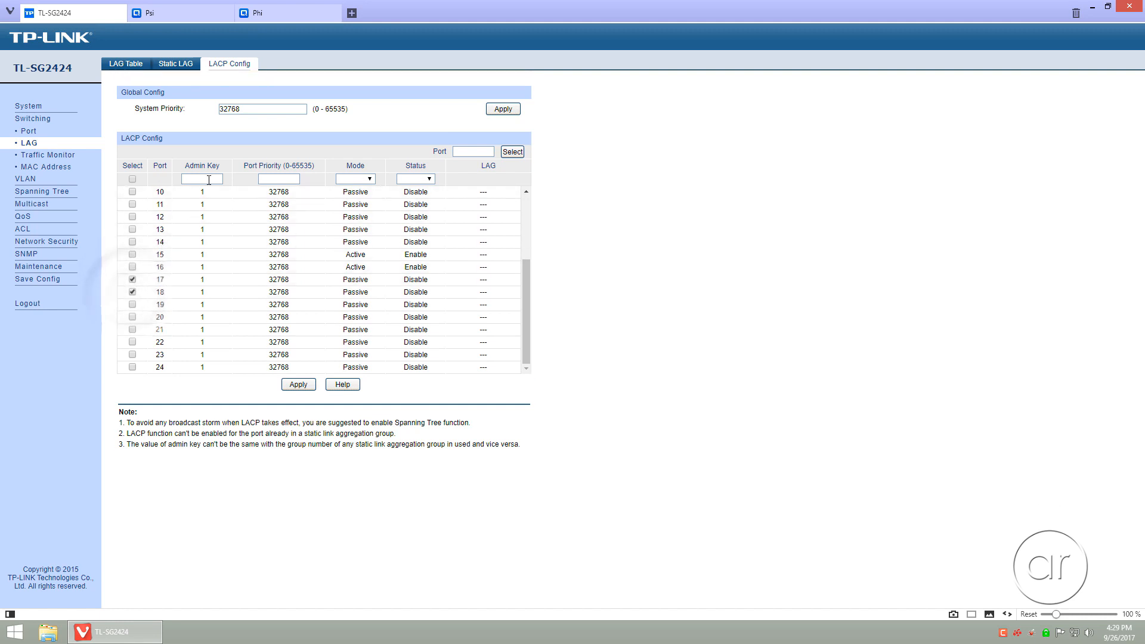
type("2")
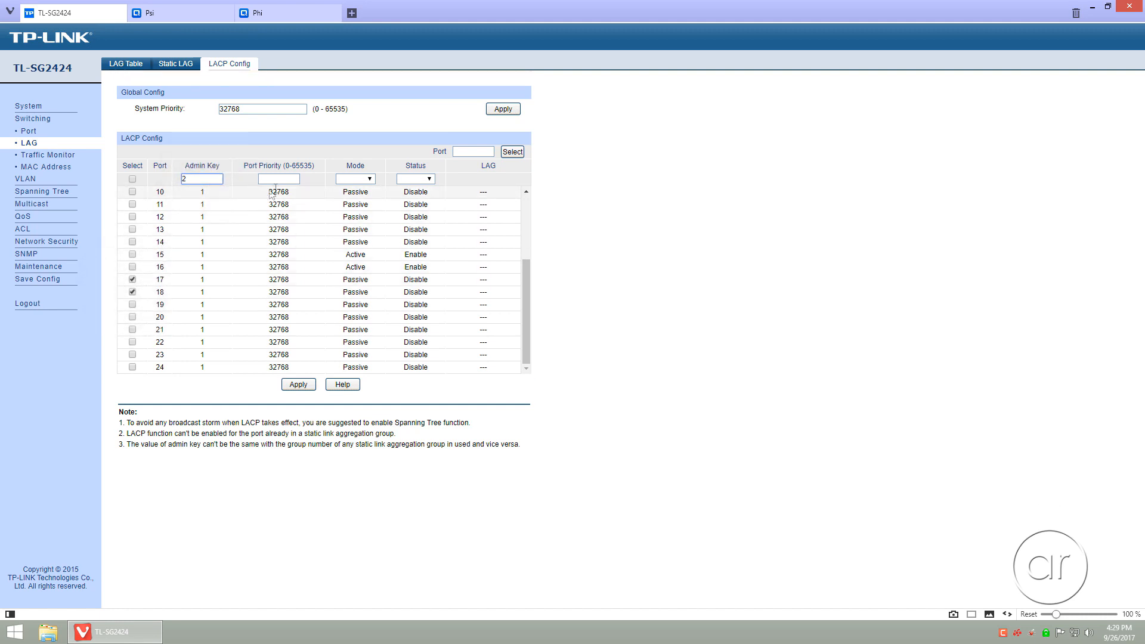
left_click(355, 178)
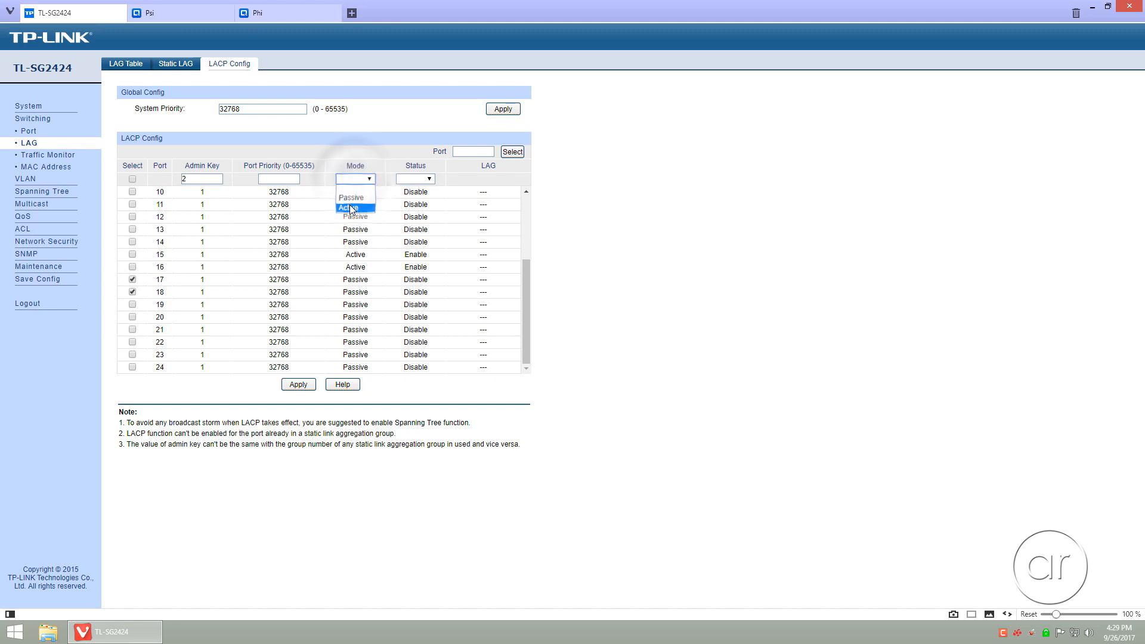
left_click(352, 207)
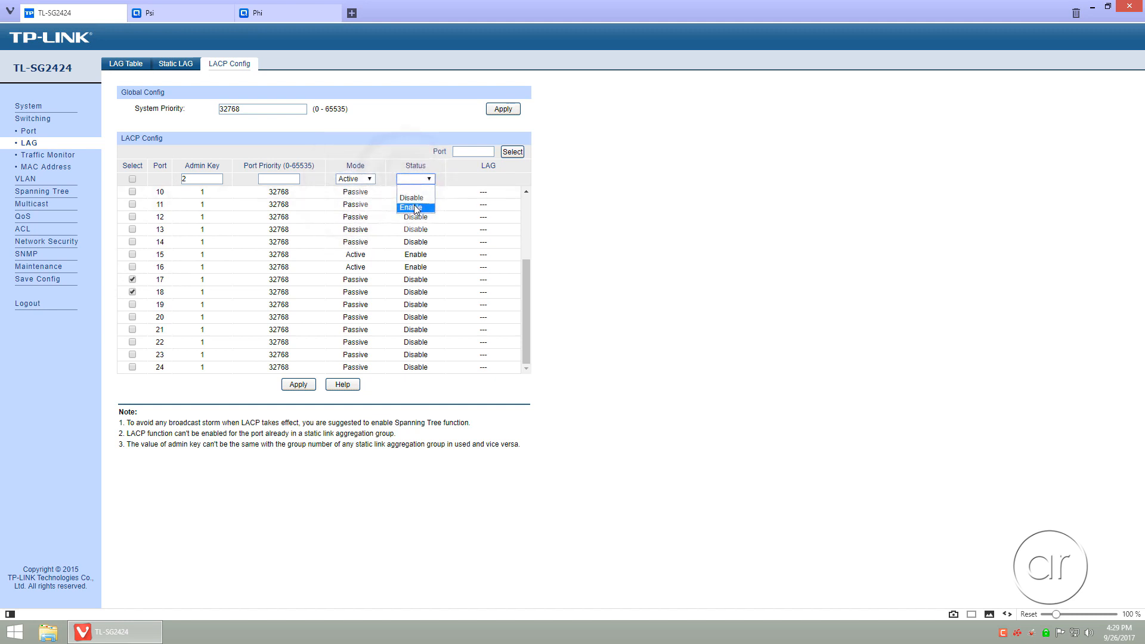
left_click(409, 208)
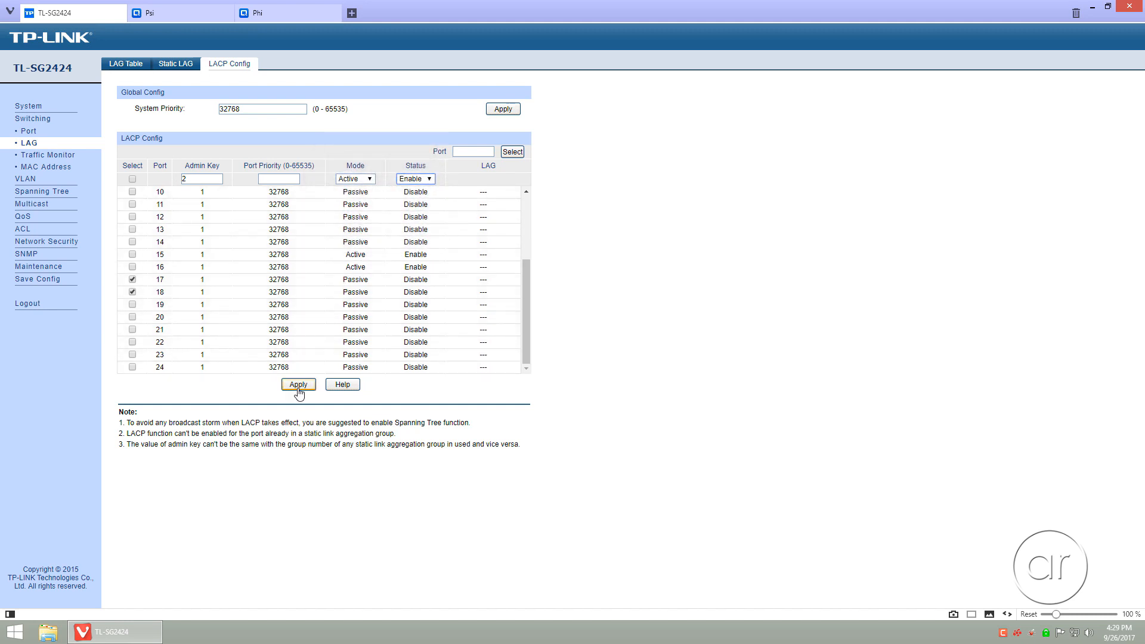
left_click(298, 384)
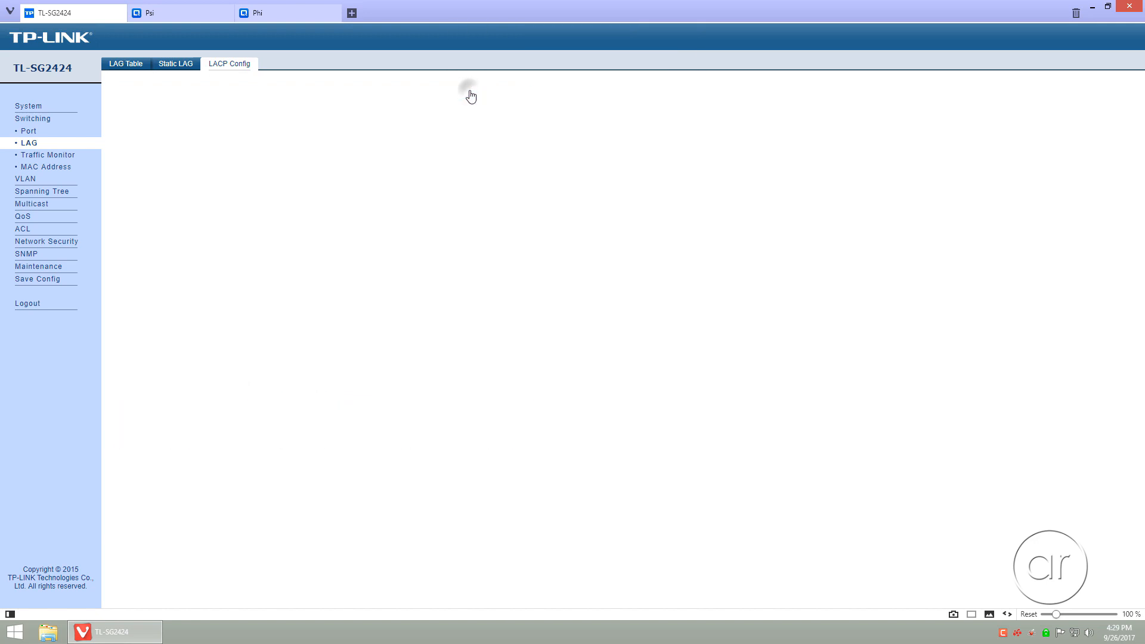
left_click(229, 64)
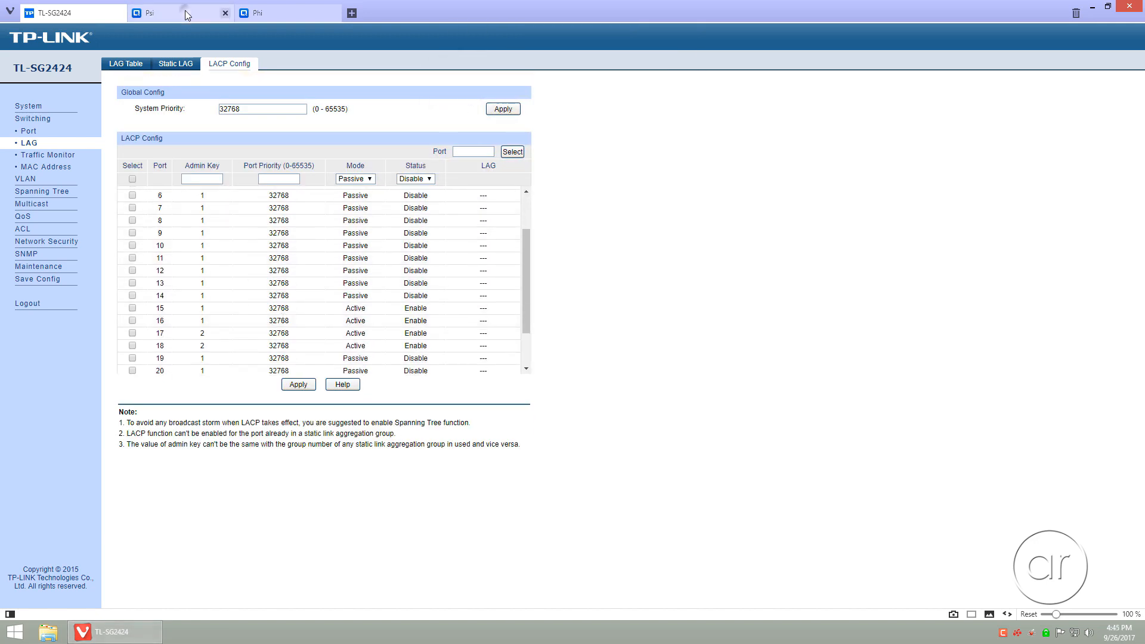
Sign in to the Psi NAS and show its Network page listing Ethernet1 and Ethernet2
left_click(179, 12)
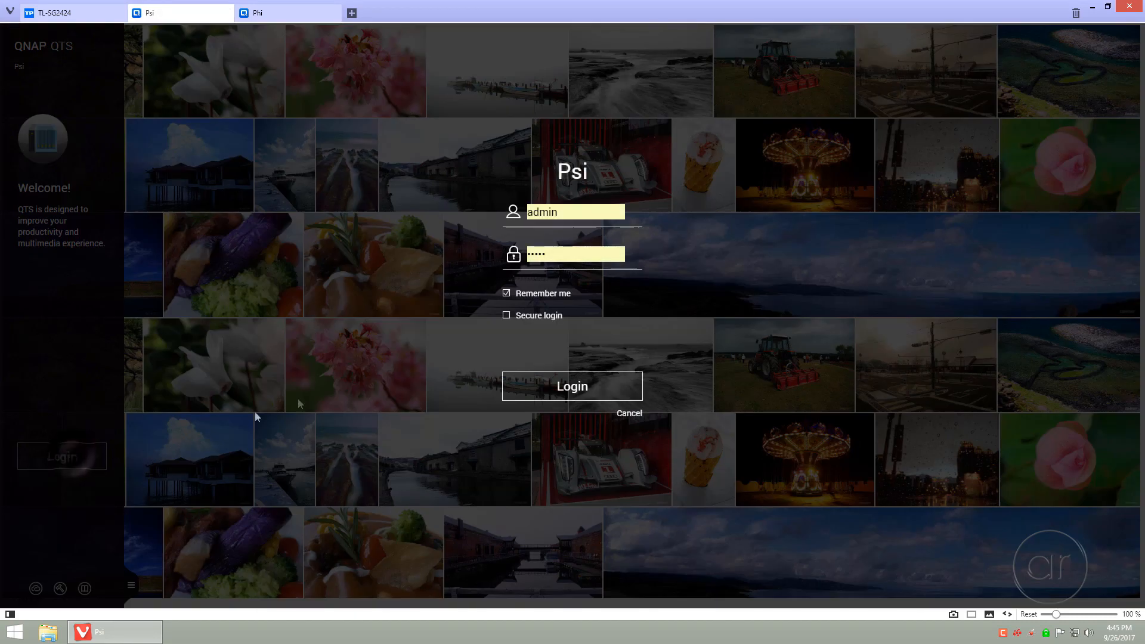
left_click(572, 385)
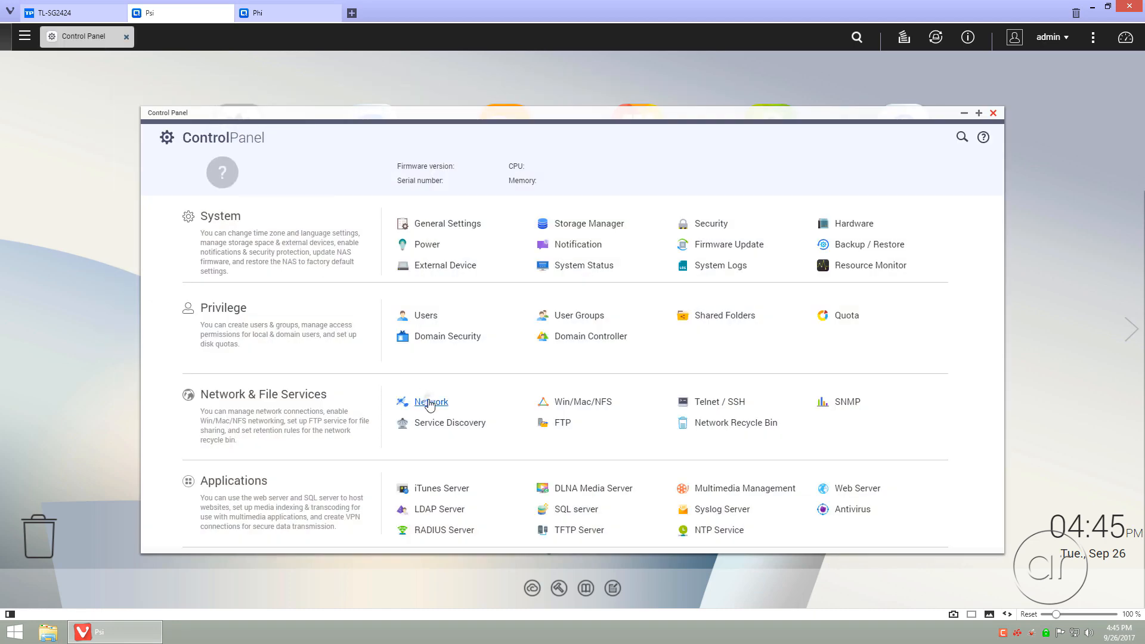
left_click(431, 402)
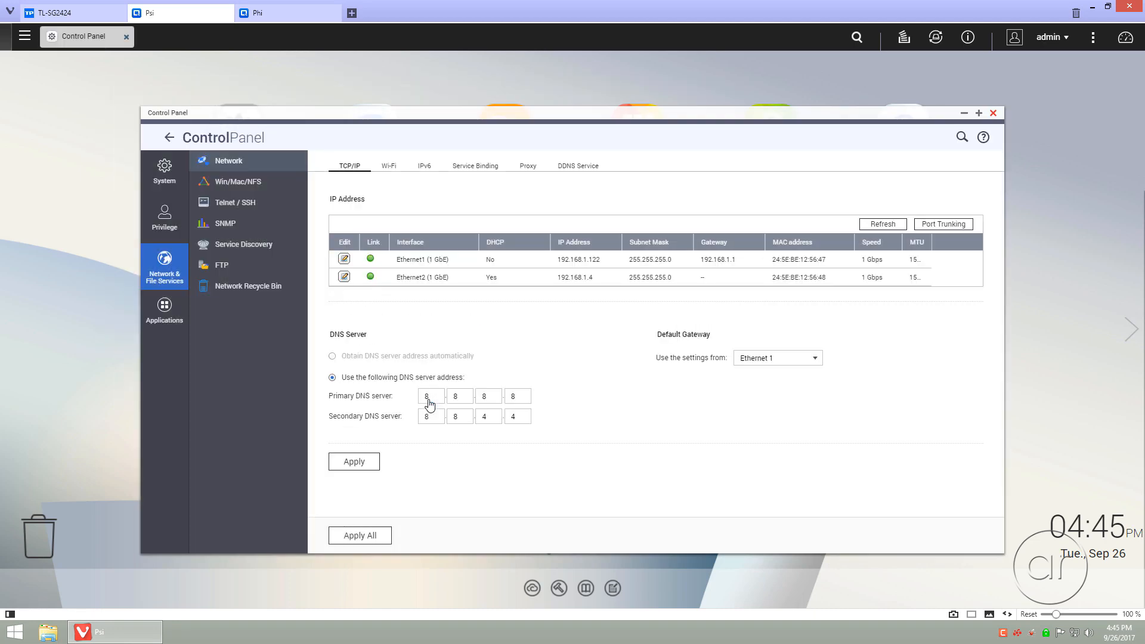
mouse_move(652, 264)
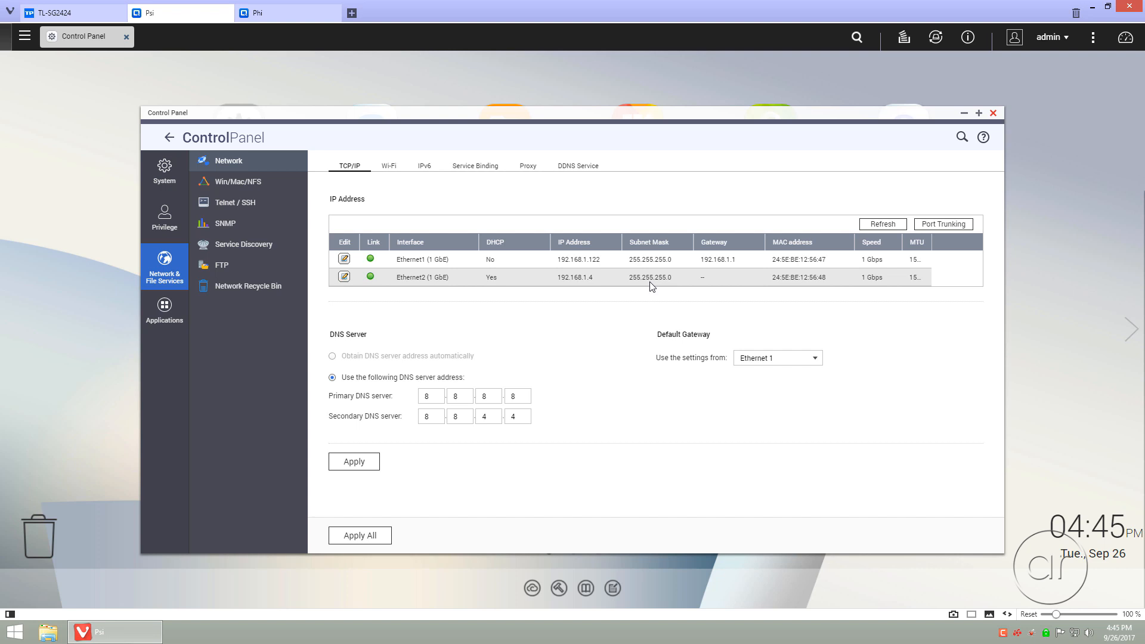
mouse_move(903, 242)
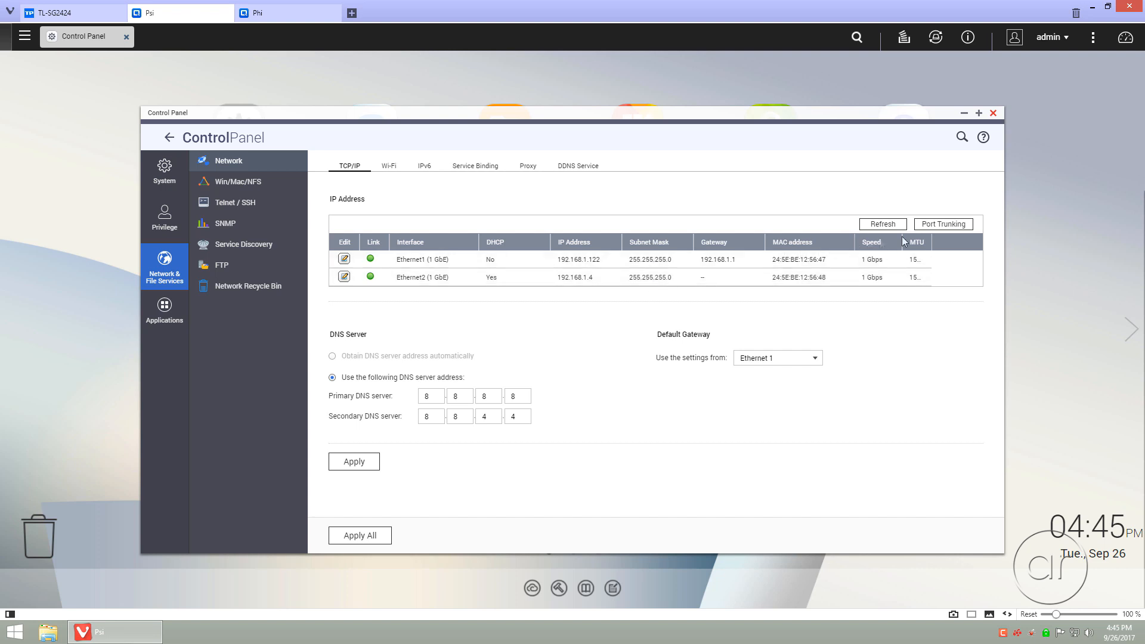
Make Psi's Ethernet 1 and 2 form IEEE 802.3ad Trunking Group 1 and apply
left_click(942, 223)
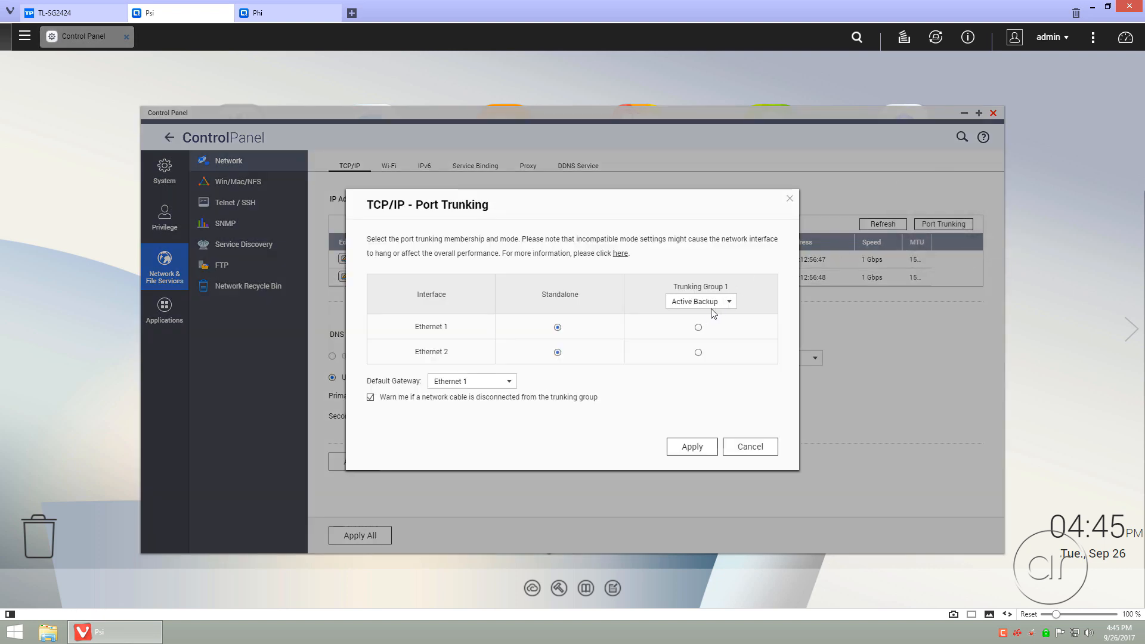
left_click(699, 300)
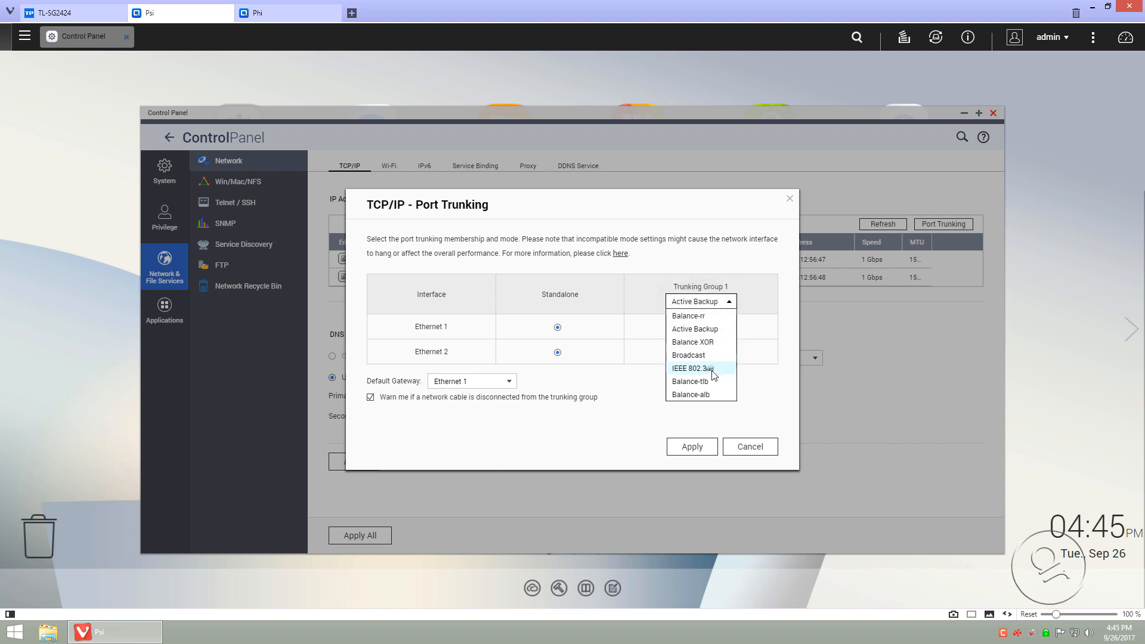
left_click(694, 368)
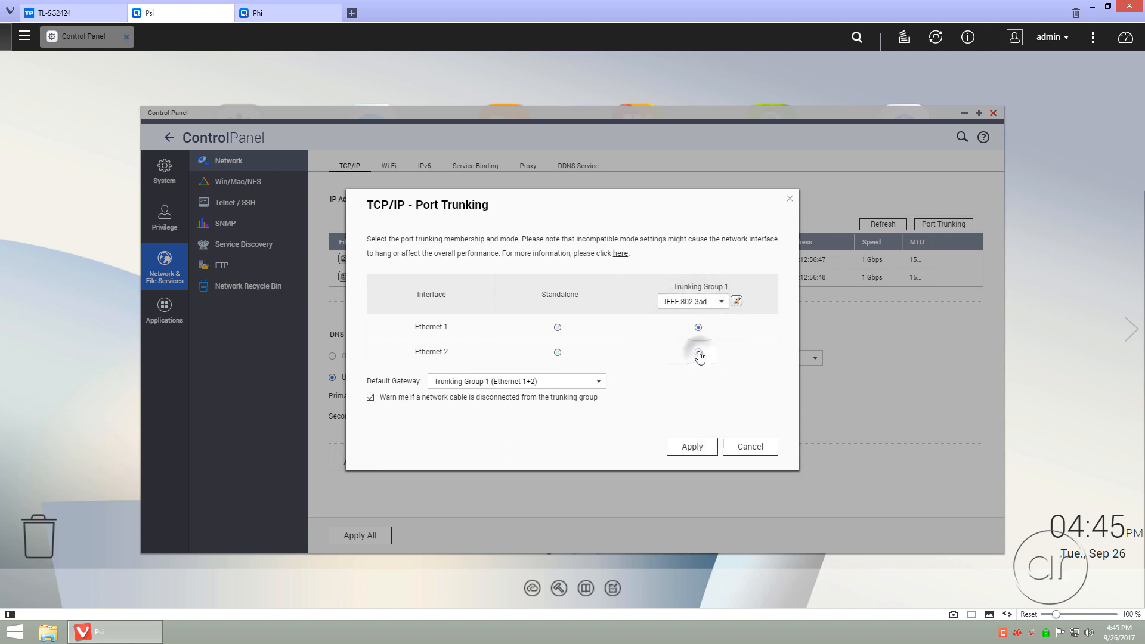
left_click(698, 352)
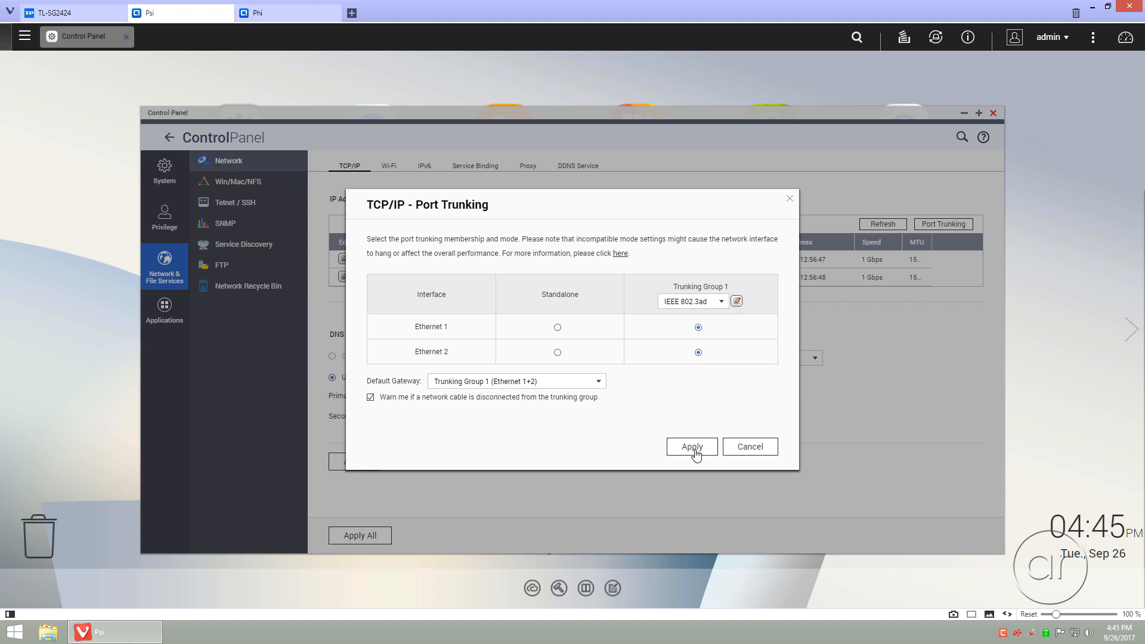
left_click(690, 446)
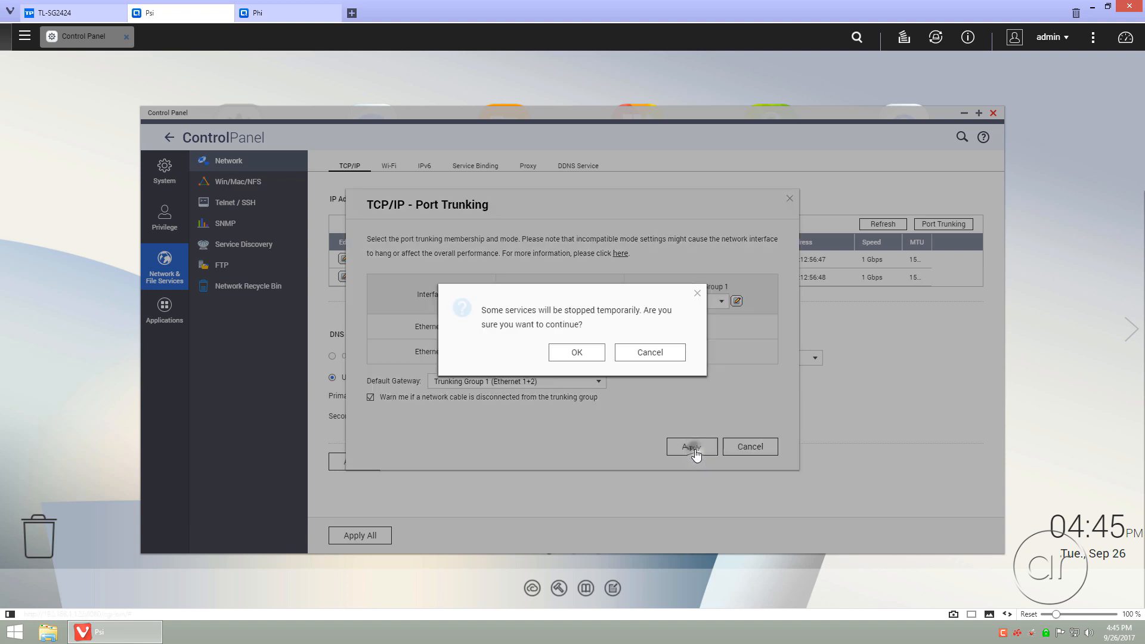
Accept the service stop, reconnect, and show Psi's single bonded Ethernet 1+2 at 192.168.1.122
left_click(576, 352)
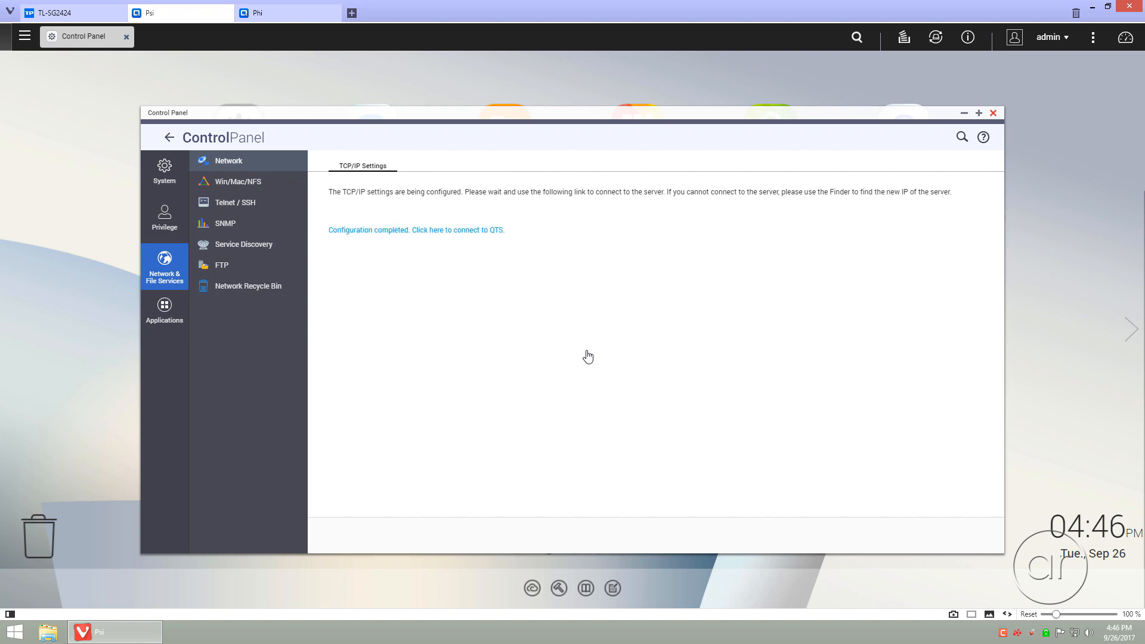
left_click(446, 230)
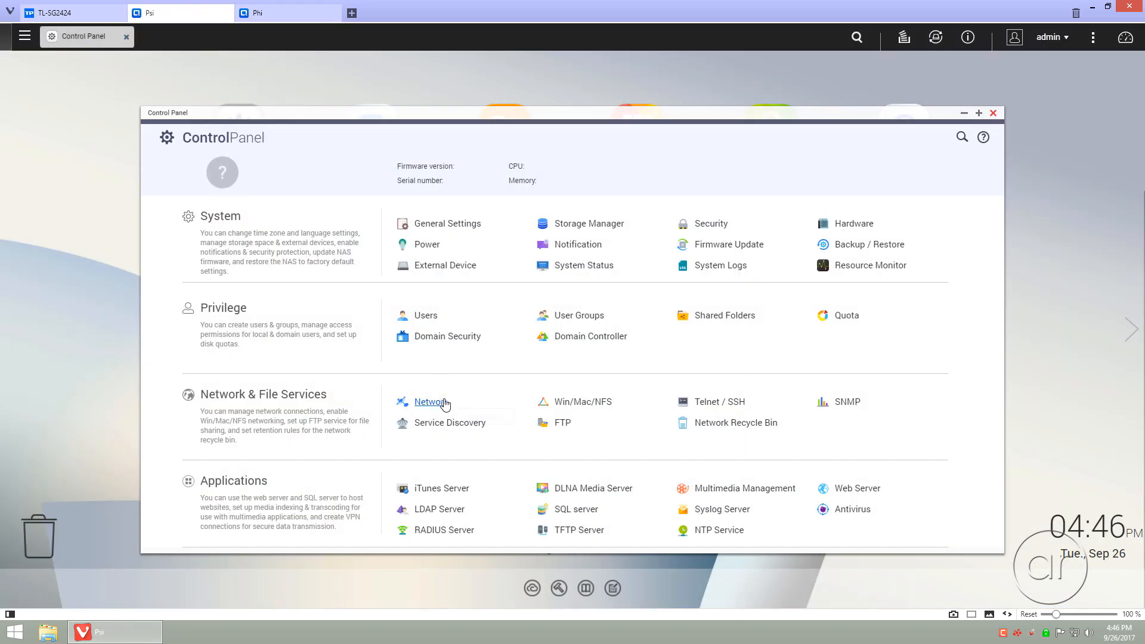
left_click(430, 401)
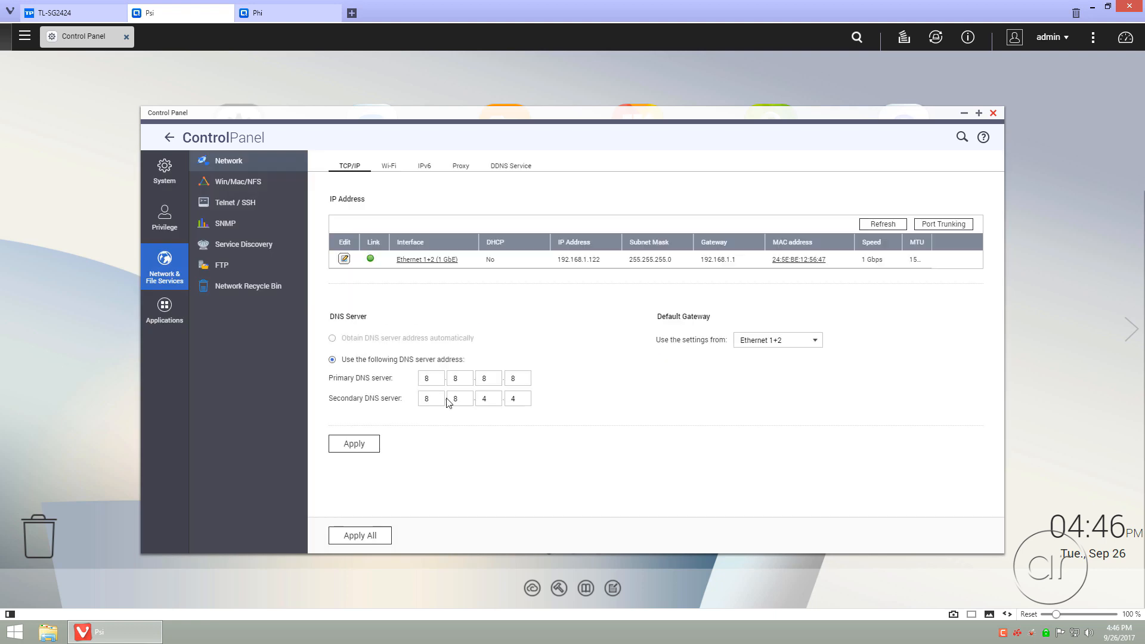
mouse_move(300, 12)
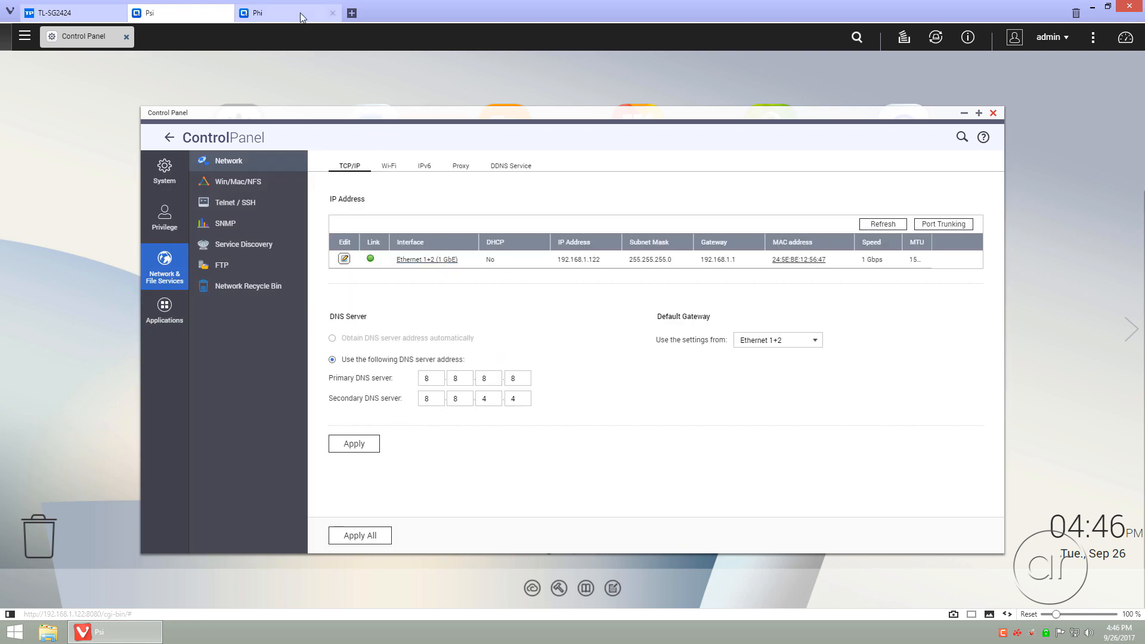
Sign in to the Phi NAS and show its Network page with Ethernet1 and Ethernet2
left_click(287, 12)
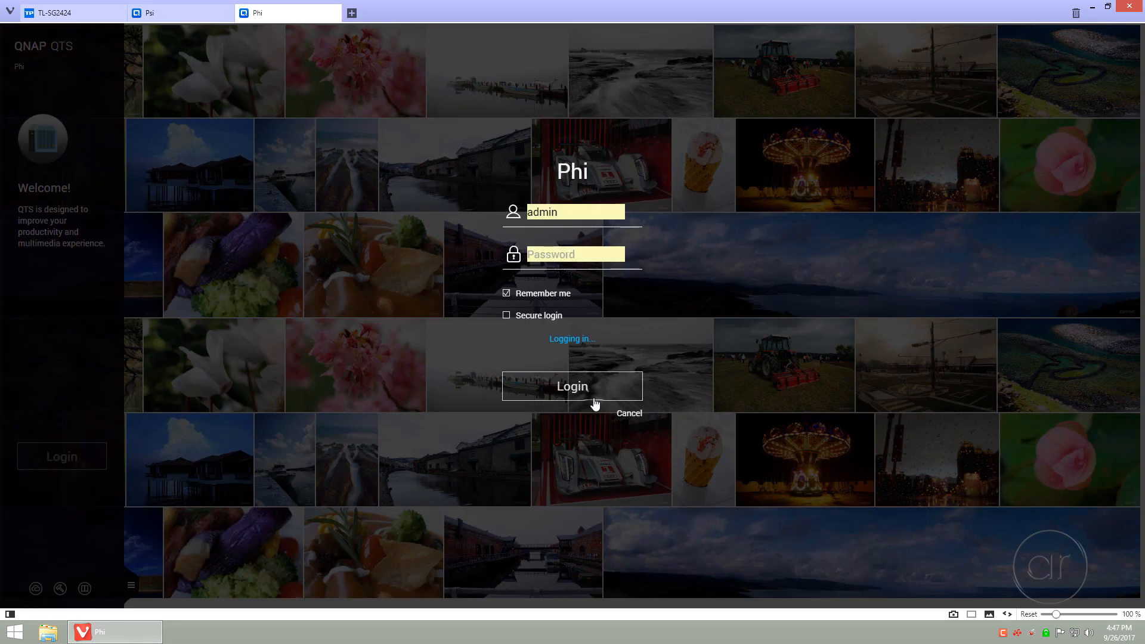
left_click(571, 386)
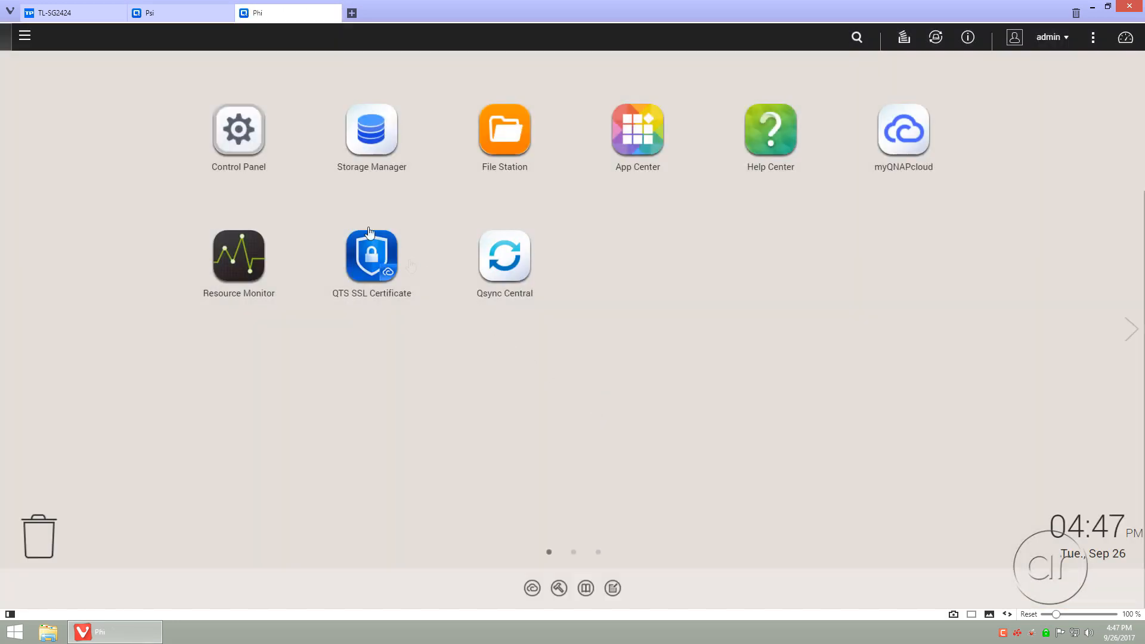
left_click(238, 131)
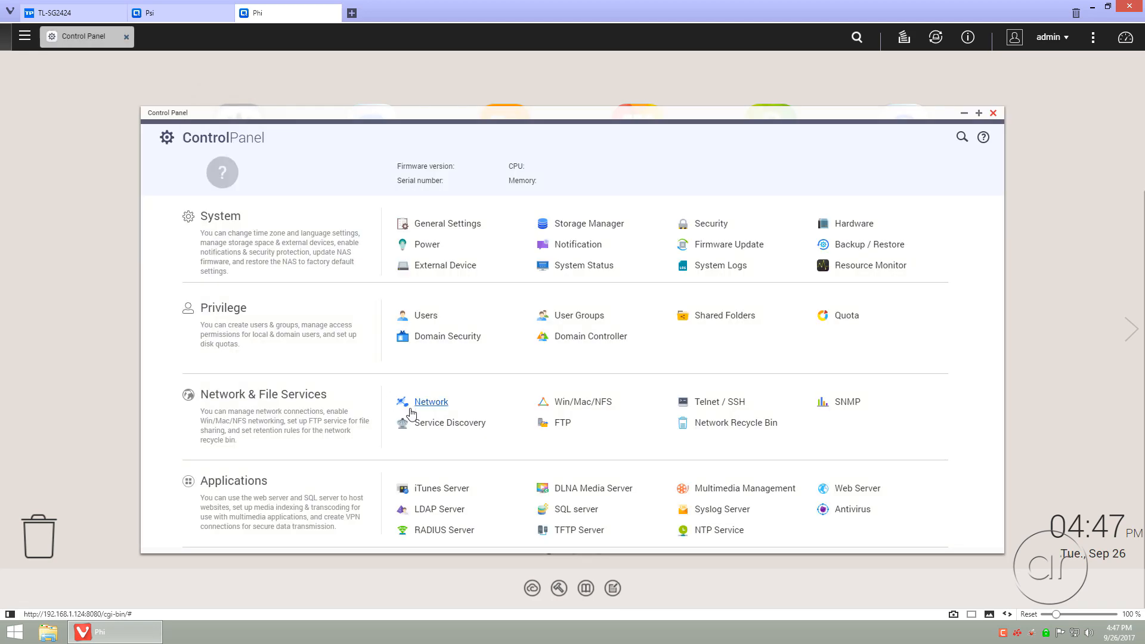
left_click(431, 401)
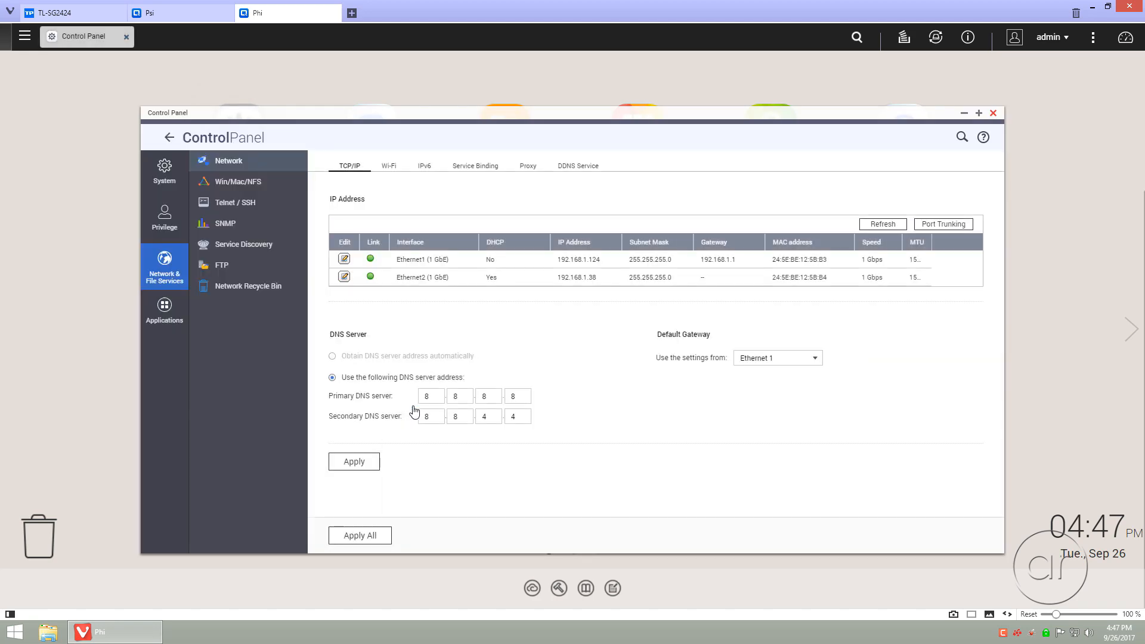
mouse_move(943, 235)
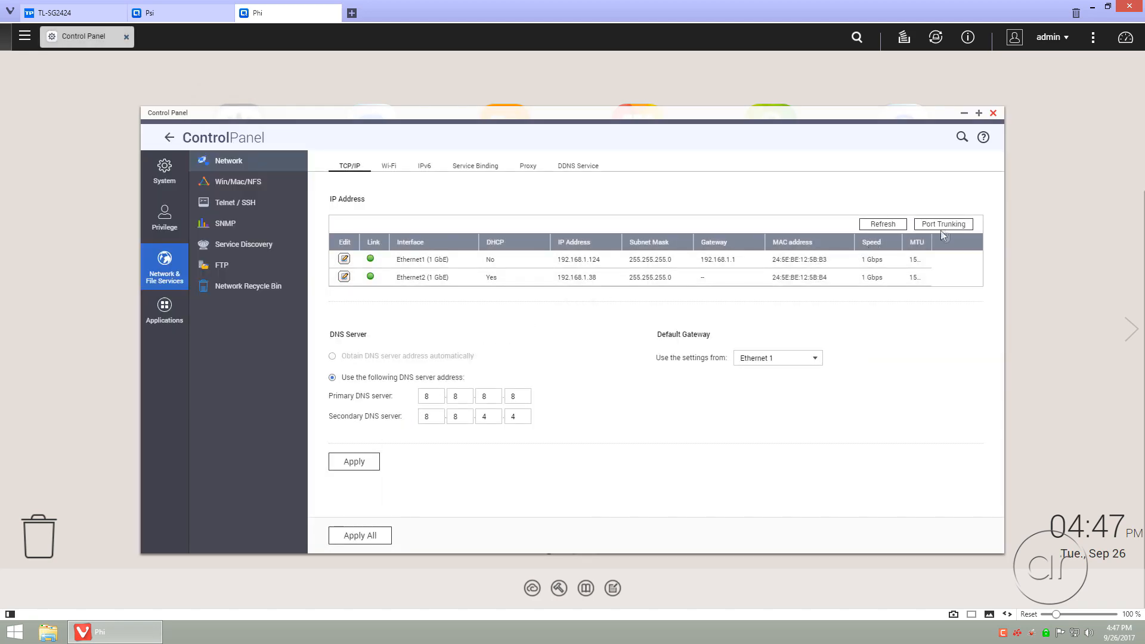
Bond Phi's Ethernet 1 and 2 with IEEE 802.3ad, leaving one Ethernet 1+2 interface at 192.168.1.124
left_click(942, 223)
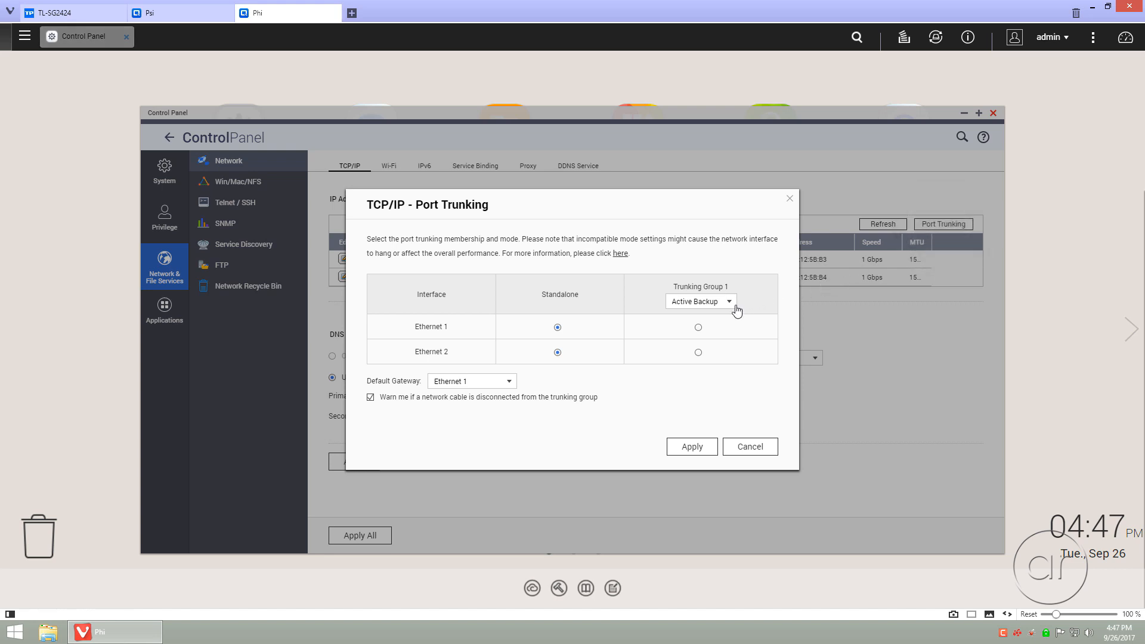
left_click(700, 301)
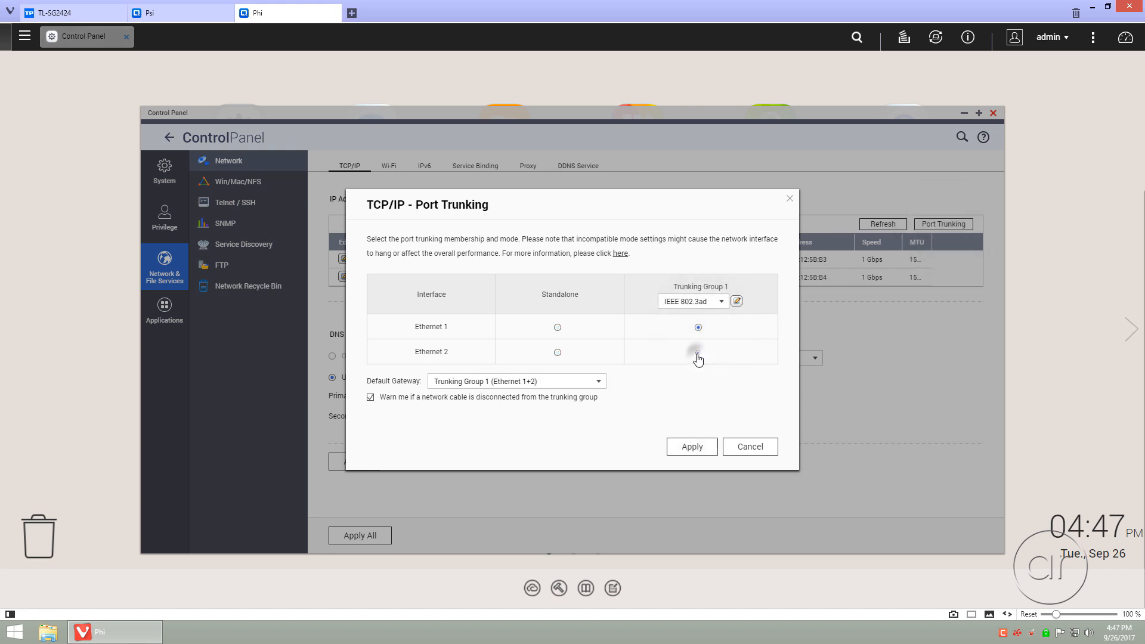
left_click(691, 446)
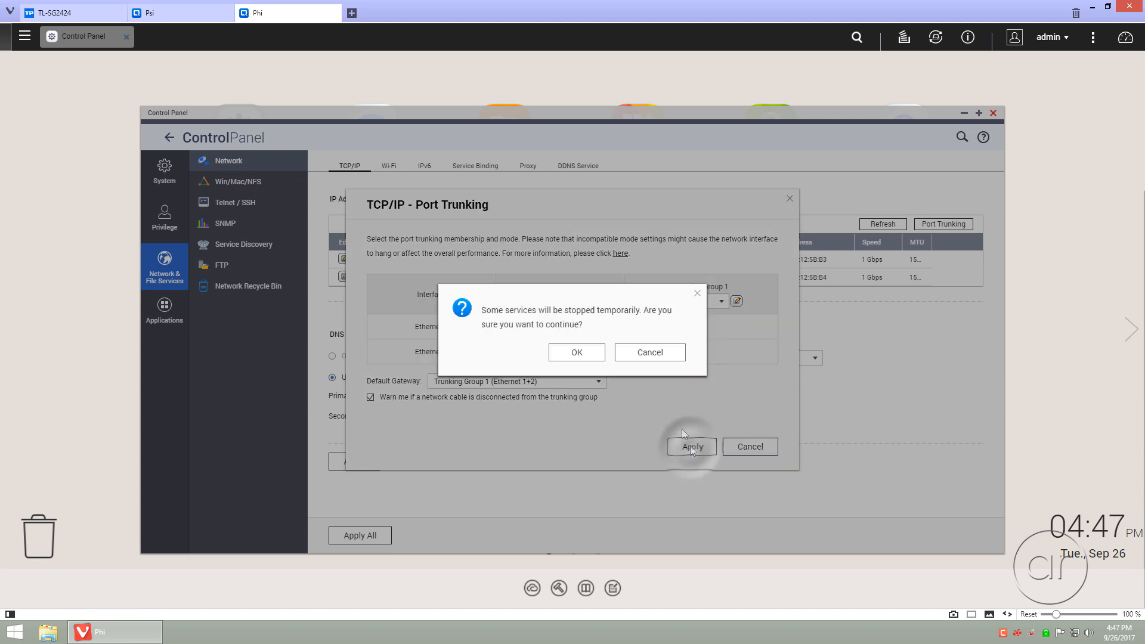
left_click(576, 351)
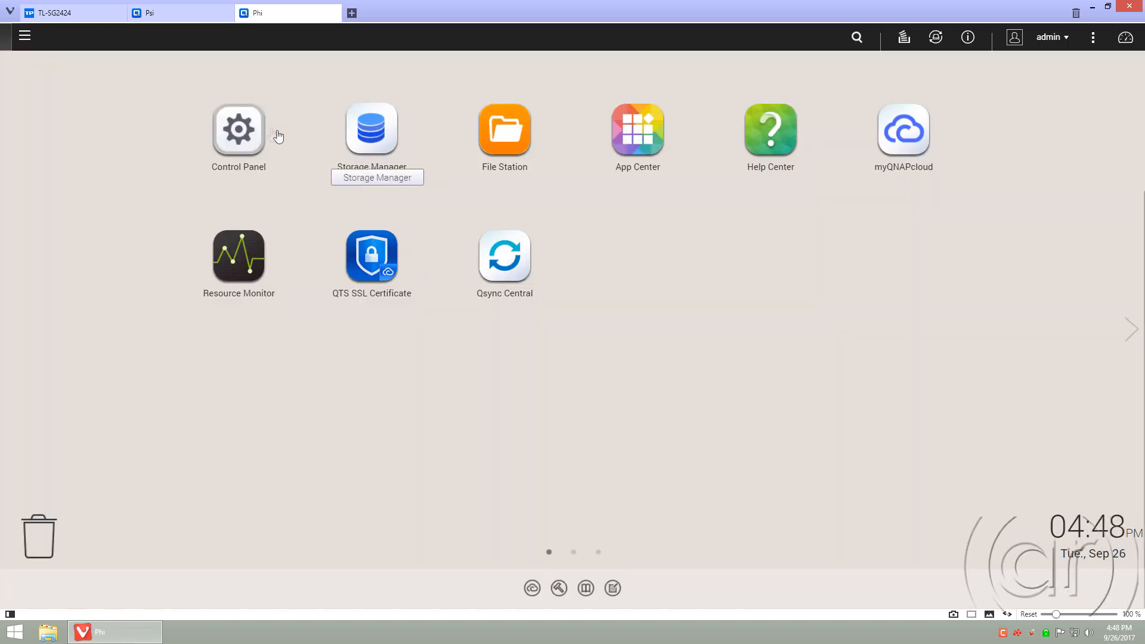
left_click(238, 130)
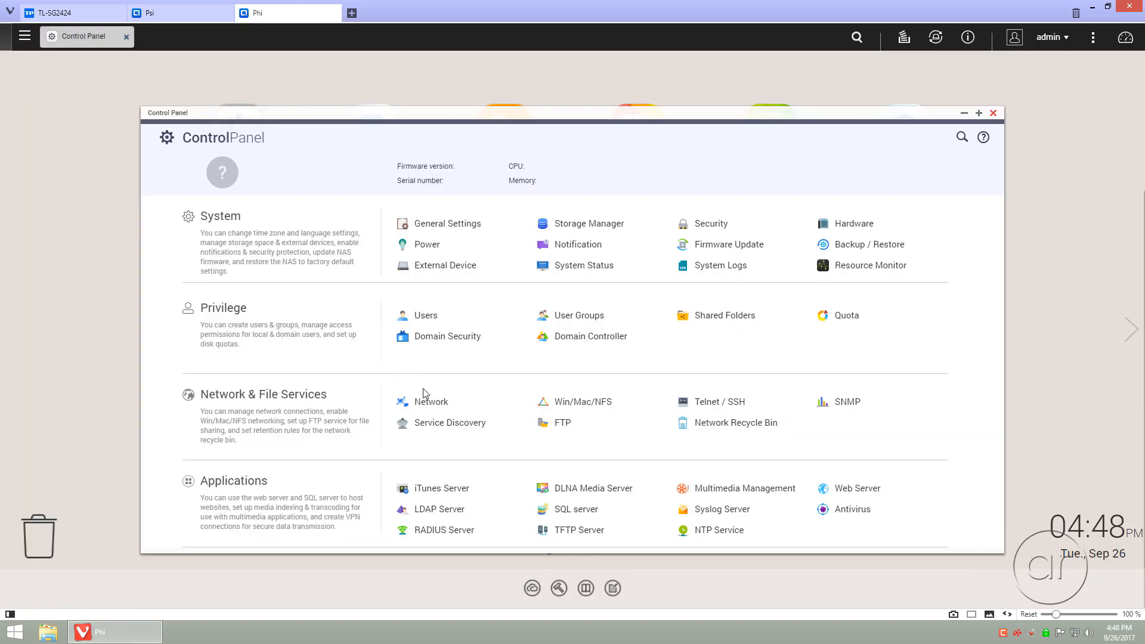
left_click(430, 400)
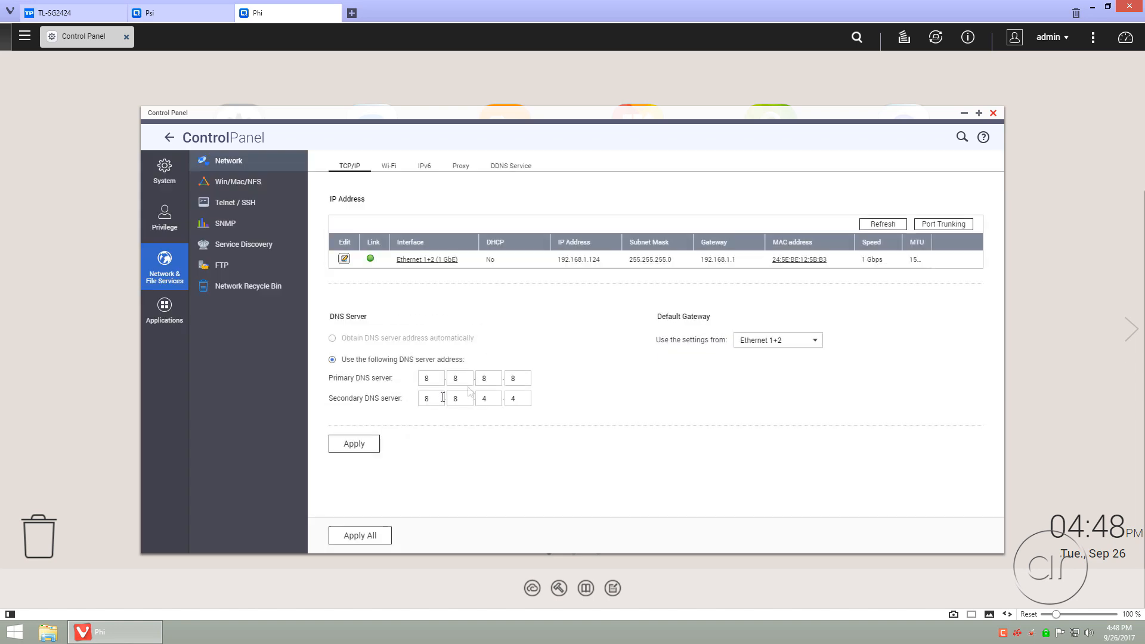
mouse_move(126, 27)
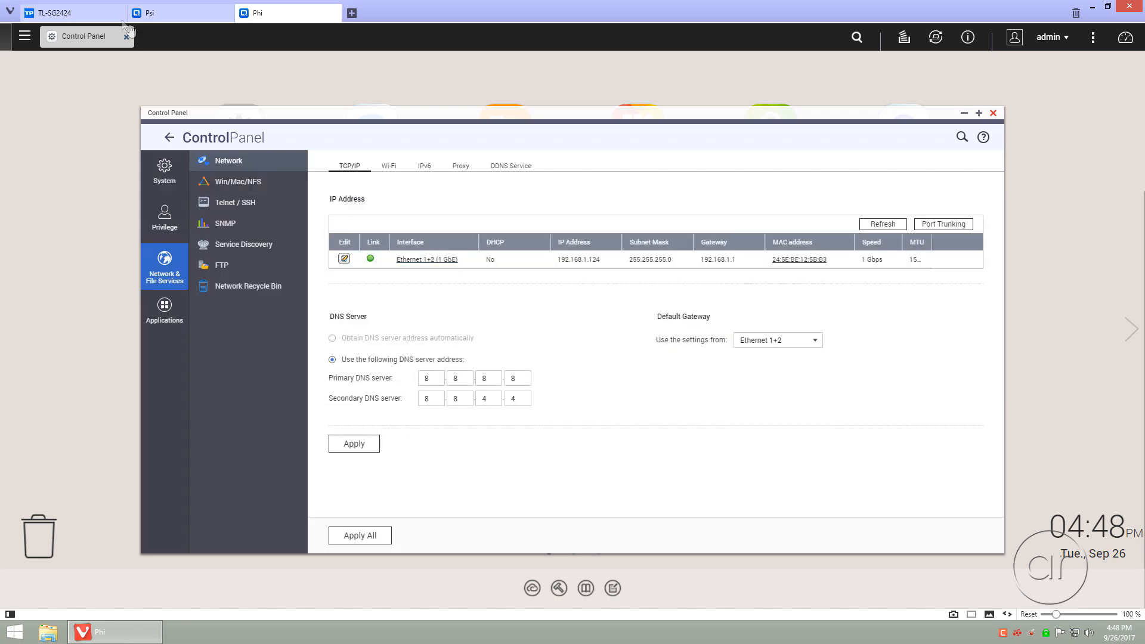
Verify LAG1 (ports 15,16) and LAG2 (ports 17,18) on the switch, then log out
left_click(69, 12)
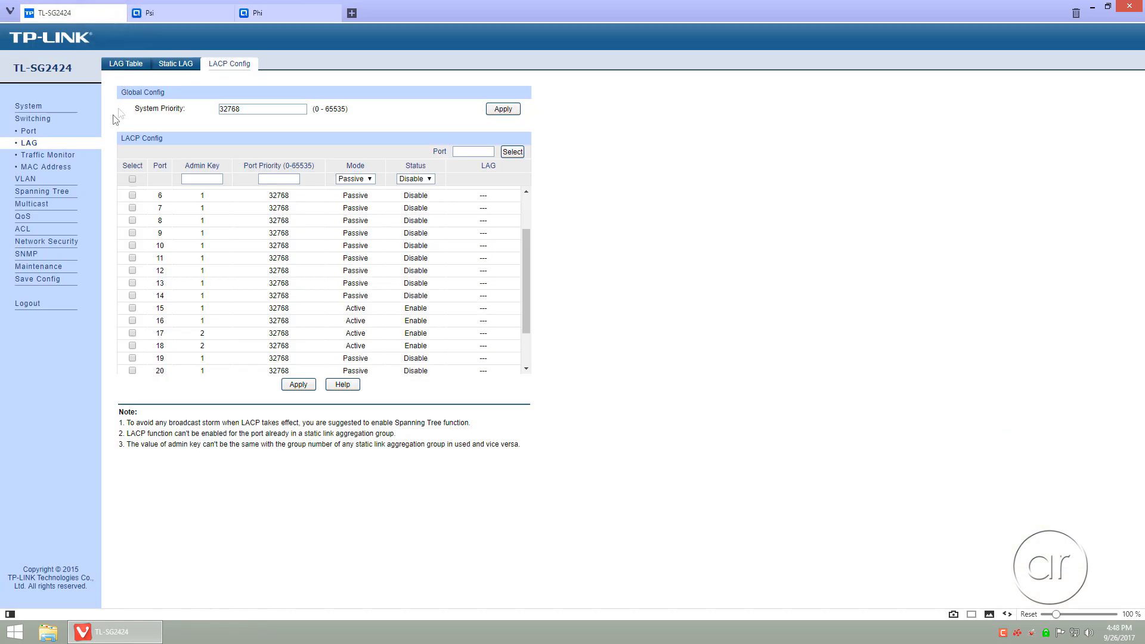
mouse_move(64, 152)
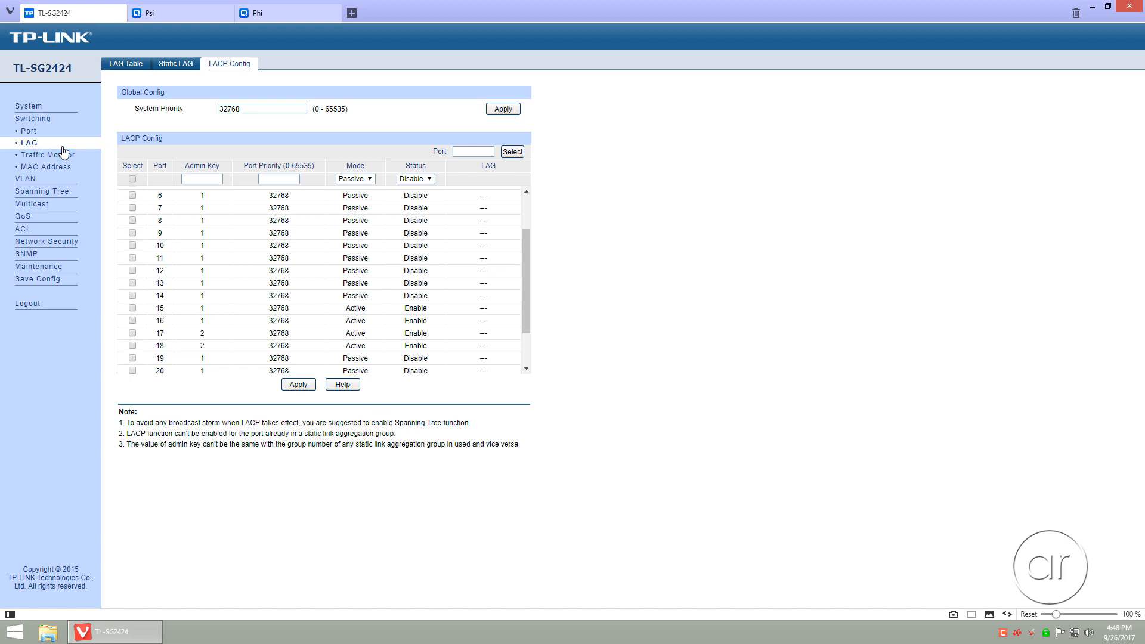
left_click(125, 63)
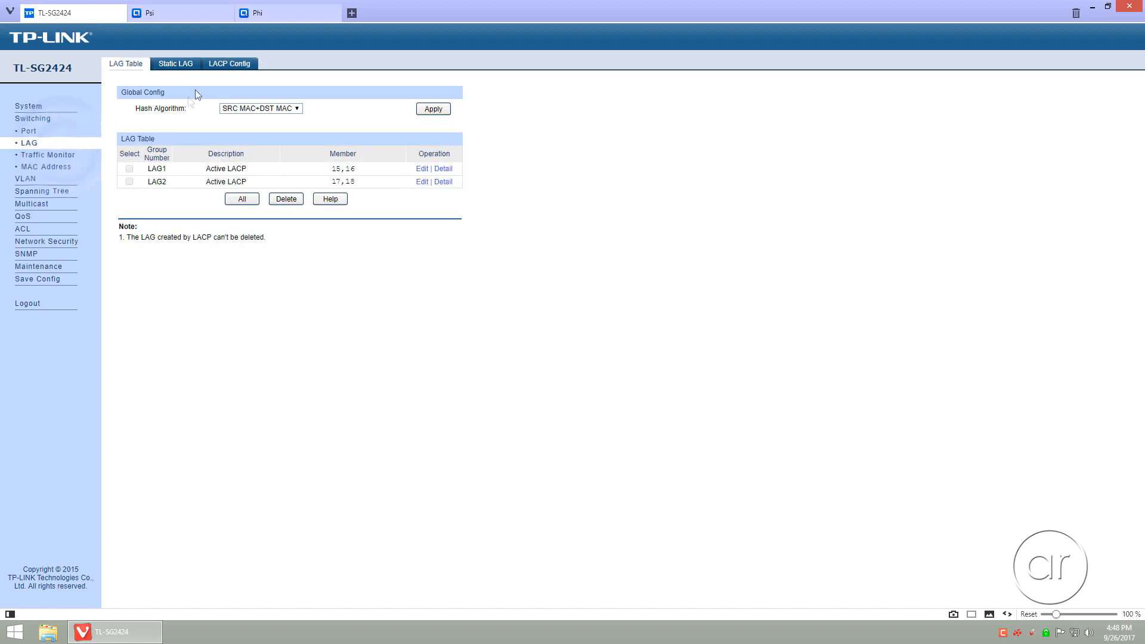
left_click(229, 63)
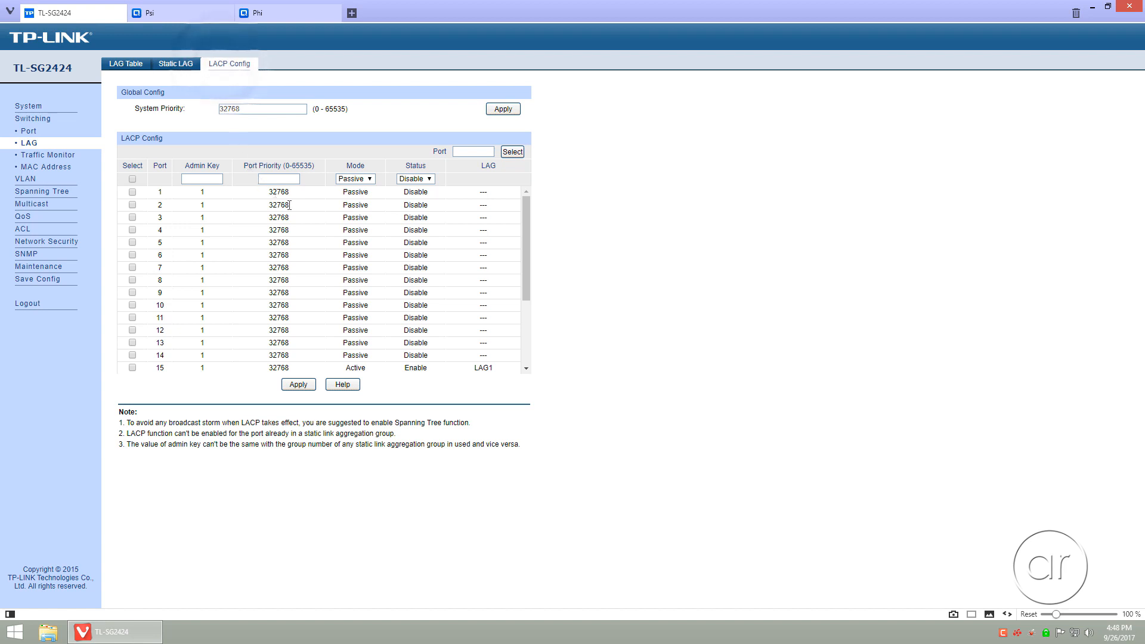
scroll("down", 3)
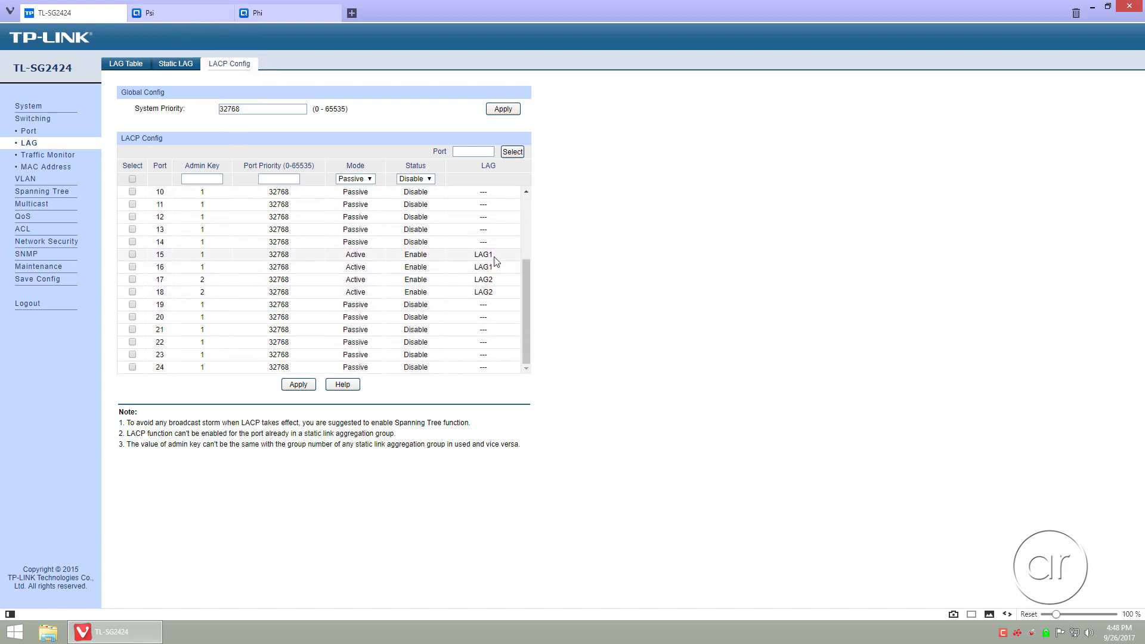
mouse_move(499, 293)
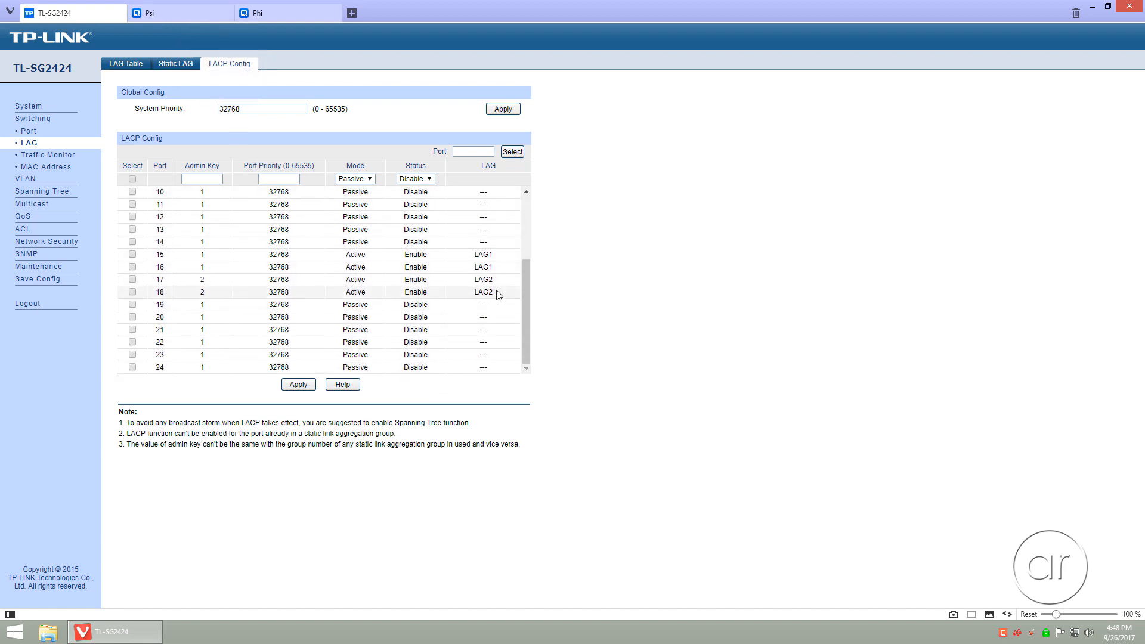
left_click(125, 63)
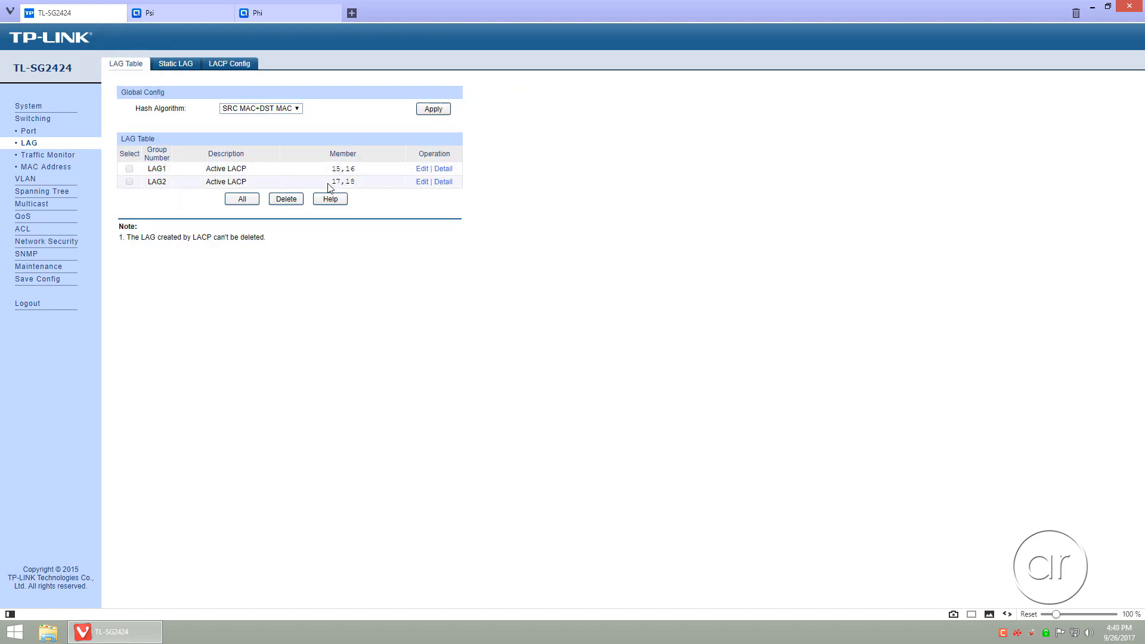
left_click(27, 303)
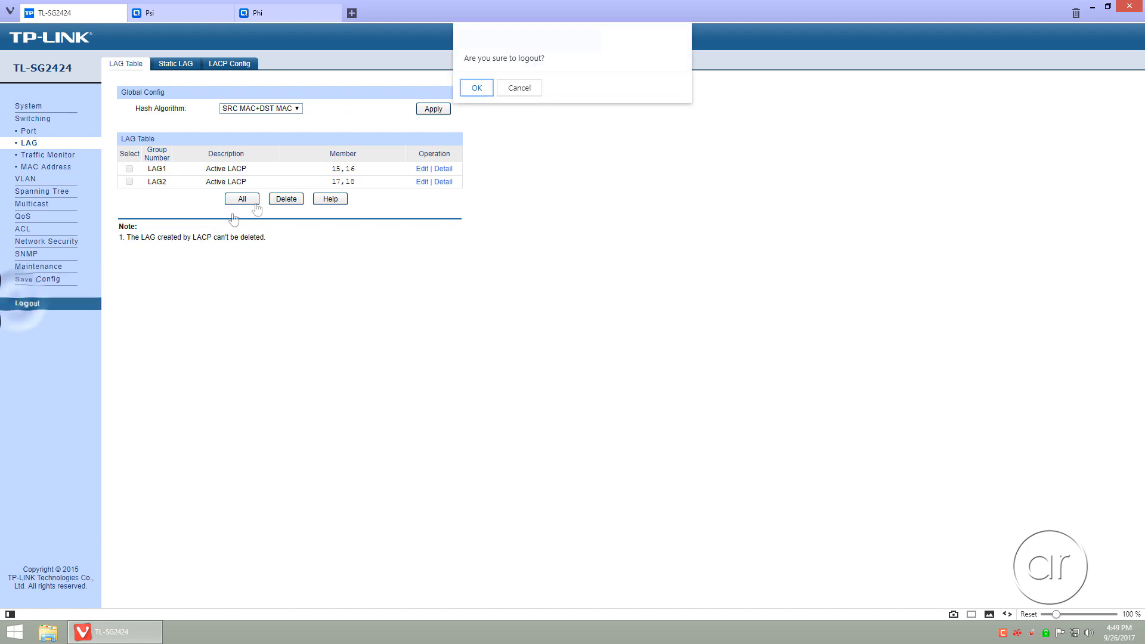